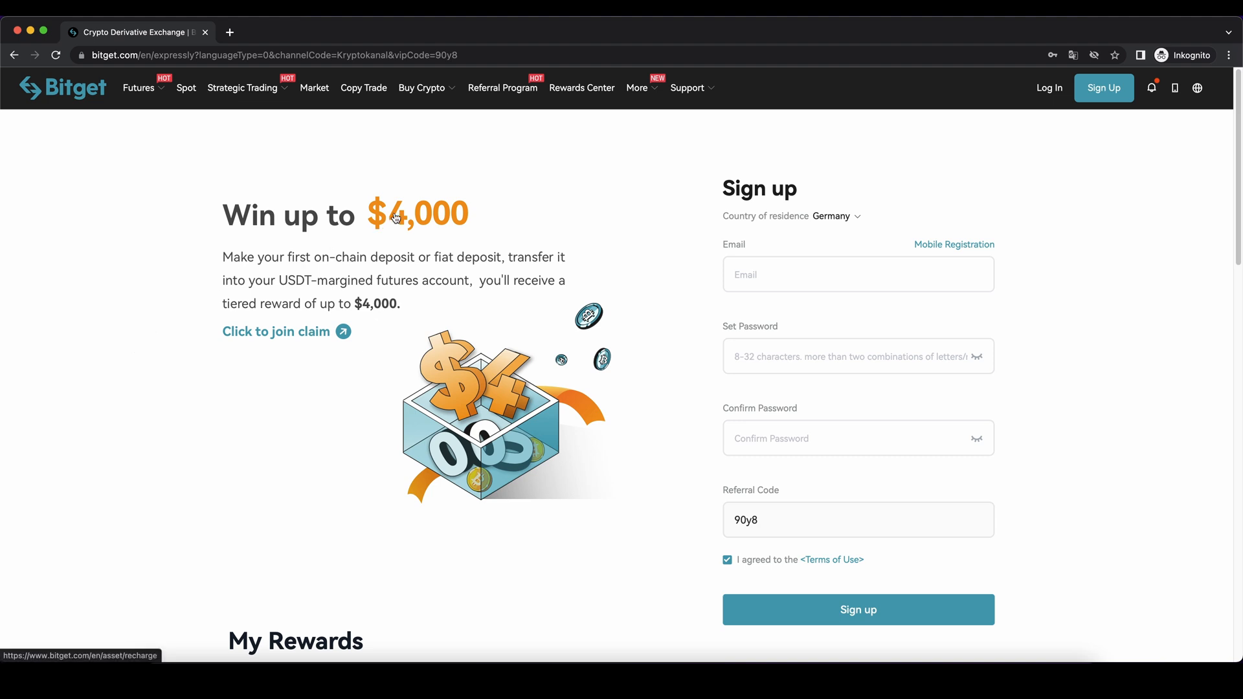
pyautogui.moveTo(345, 196)
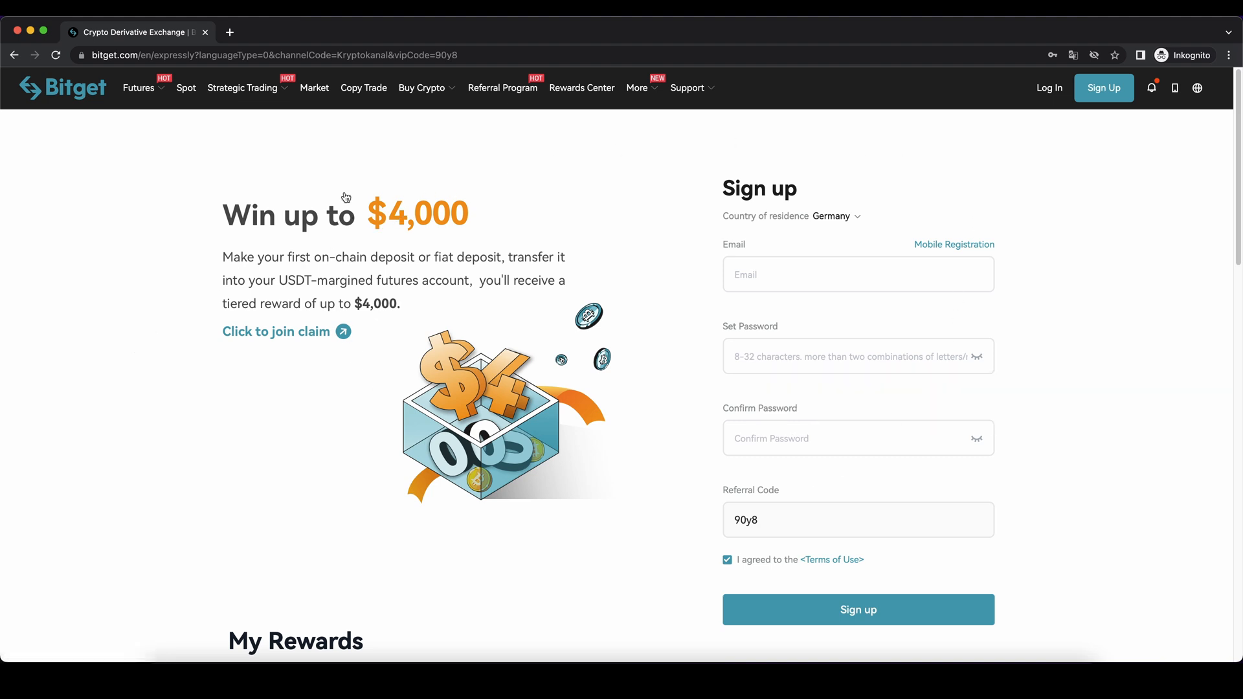
pyautogui.moveTo(452, 239)
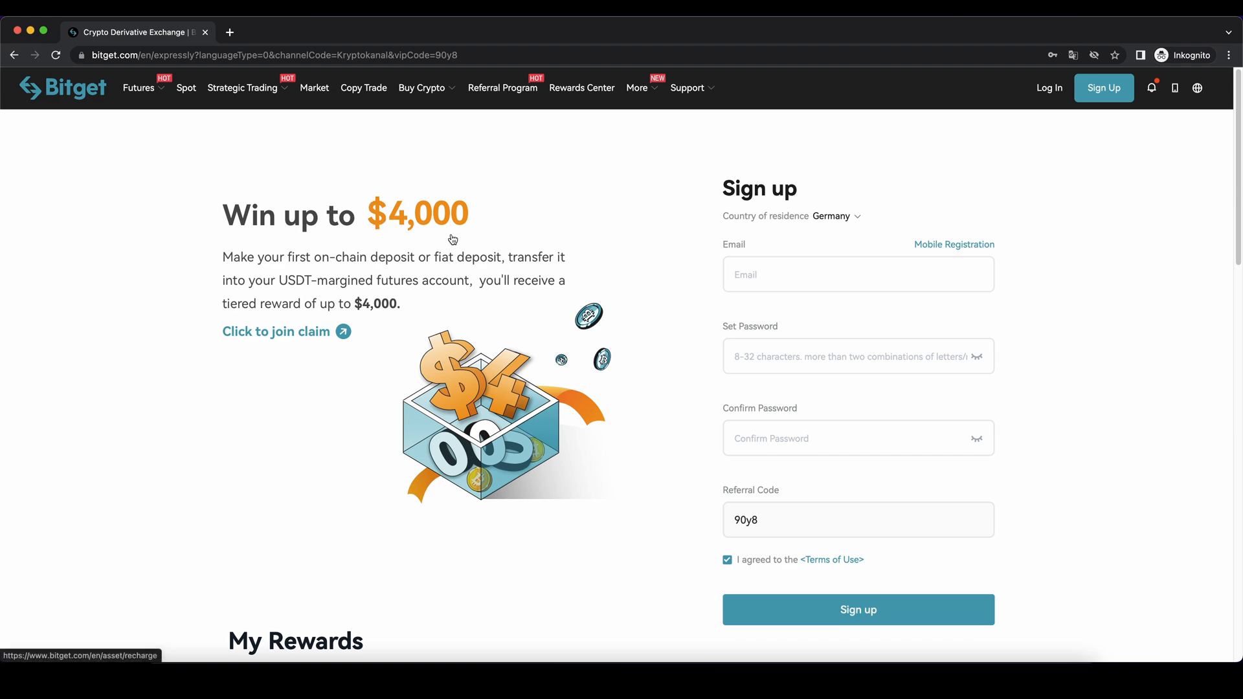
# - Scroll the home page, then open ID Verification from the profile menu
pyautogui.scroll(-3)
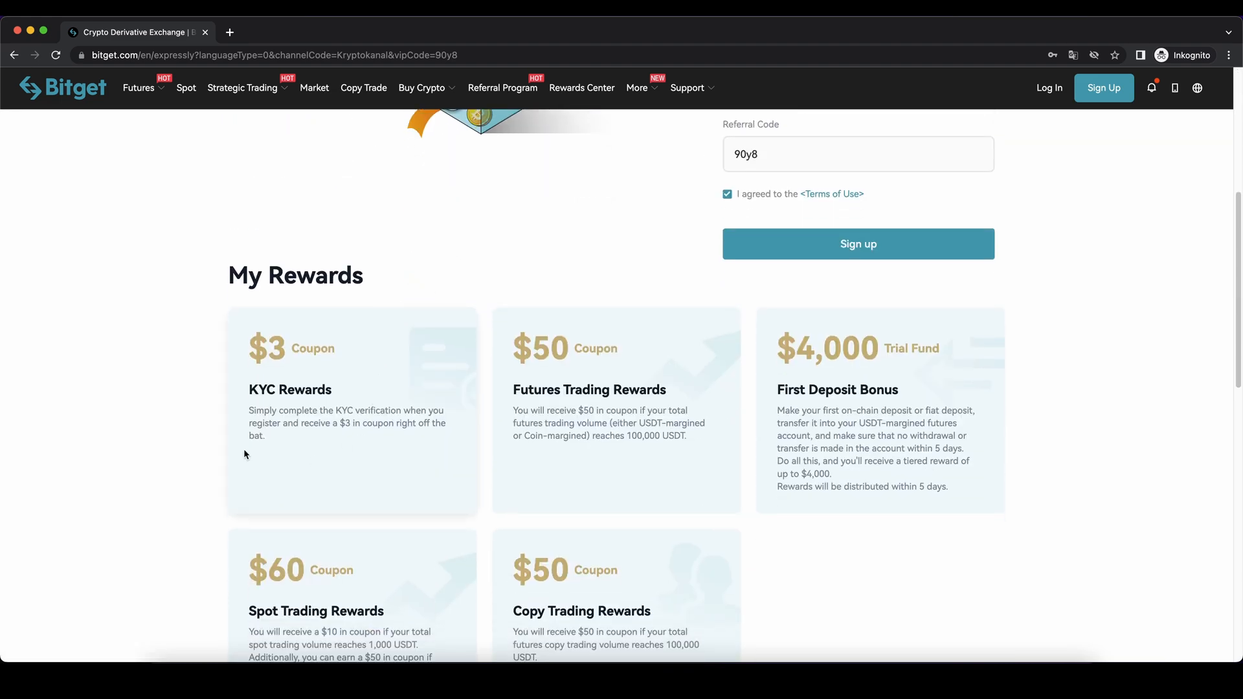
pyautogui.scroll(-3)
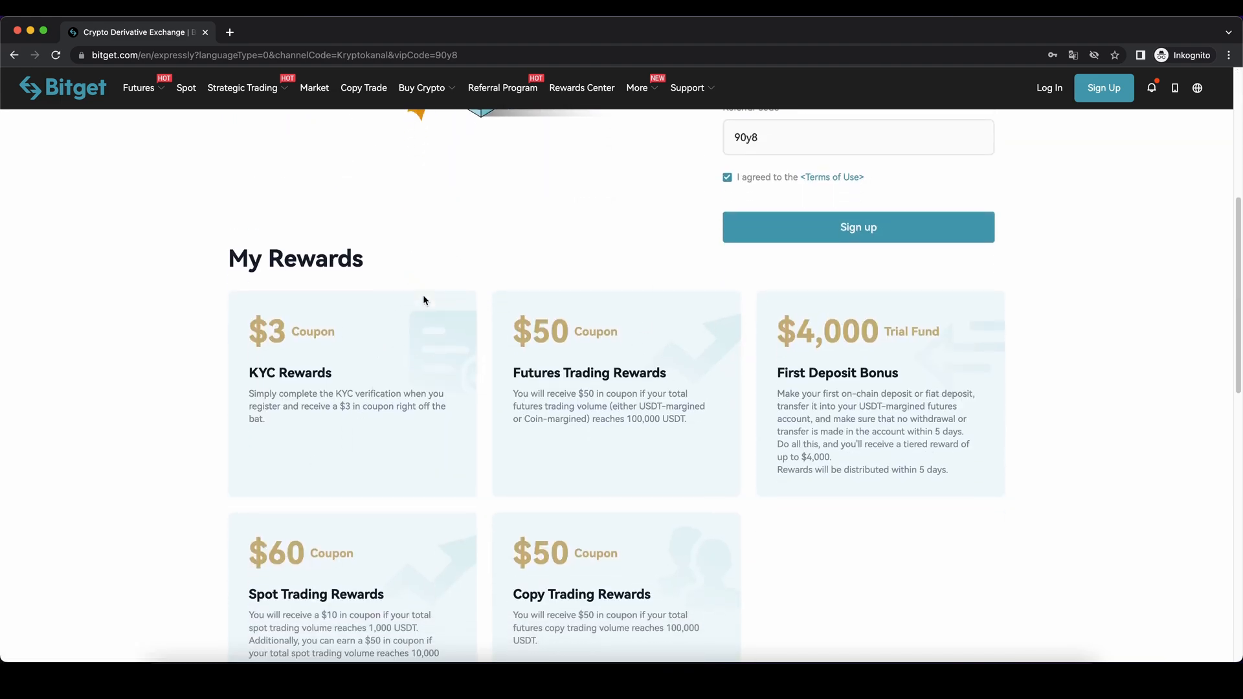
pyautogui.scroll(-3)
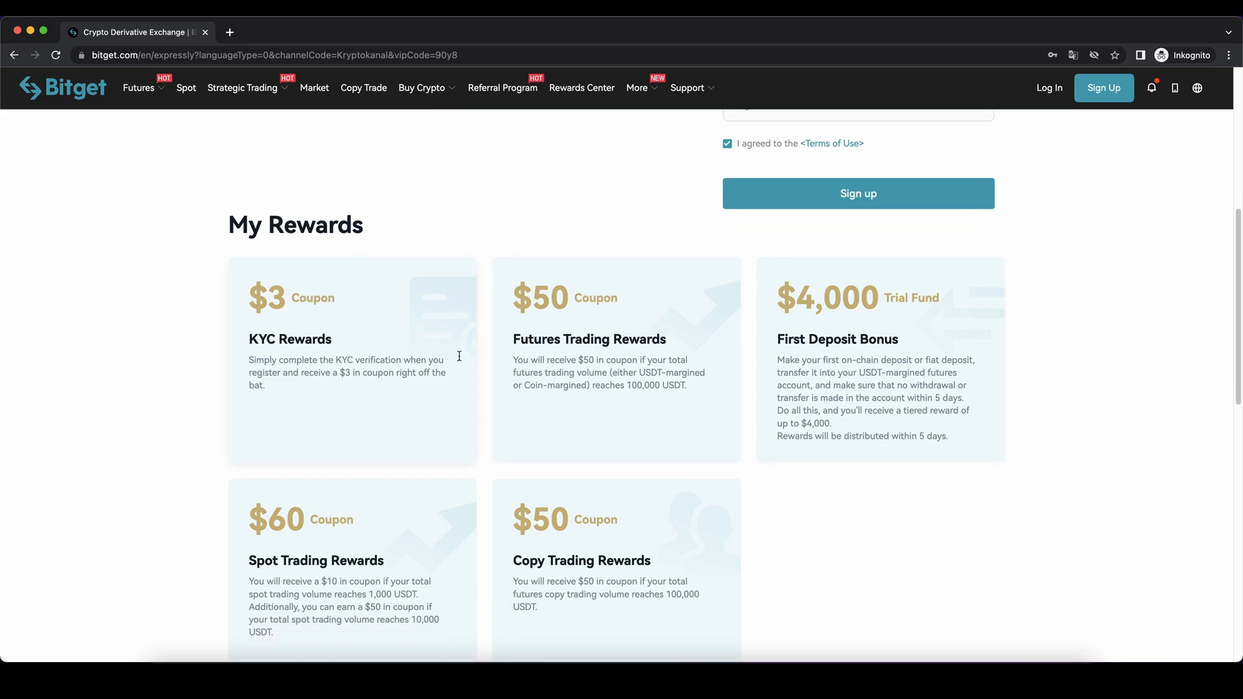
pyautogui.scroll(3)
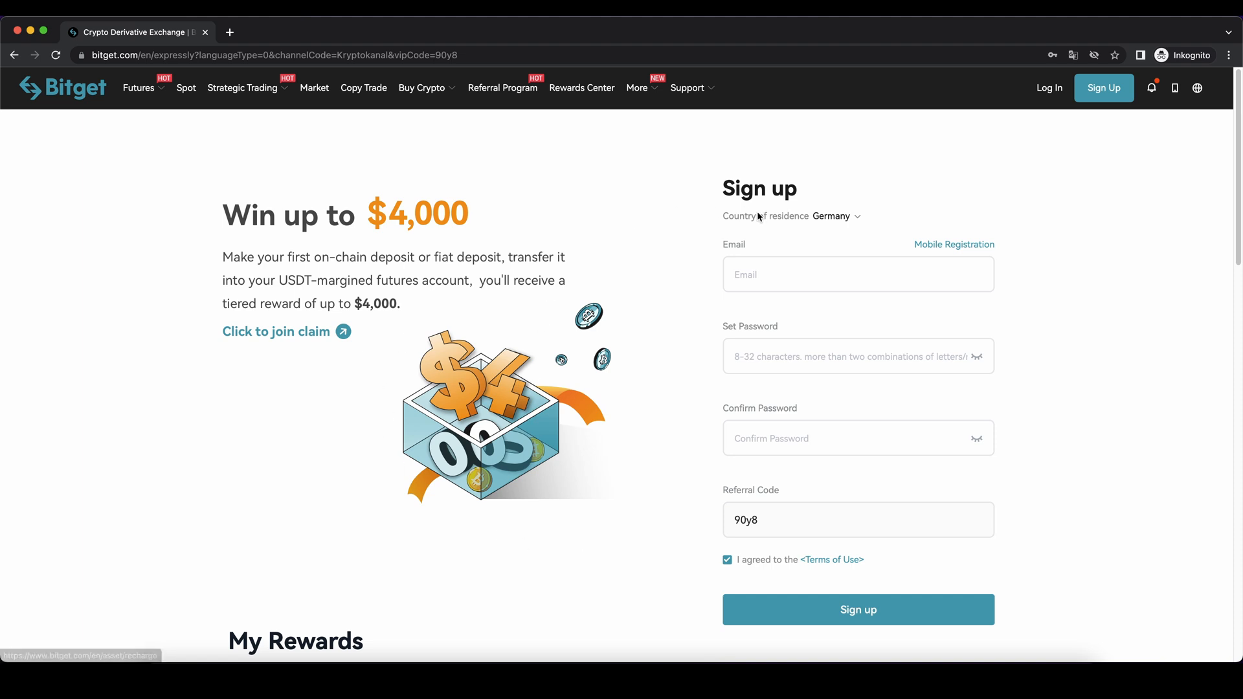
pyautogui.moveTo(800, 552)
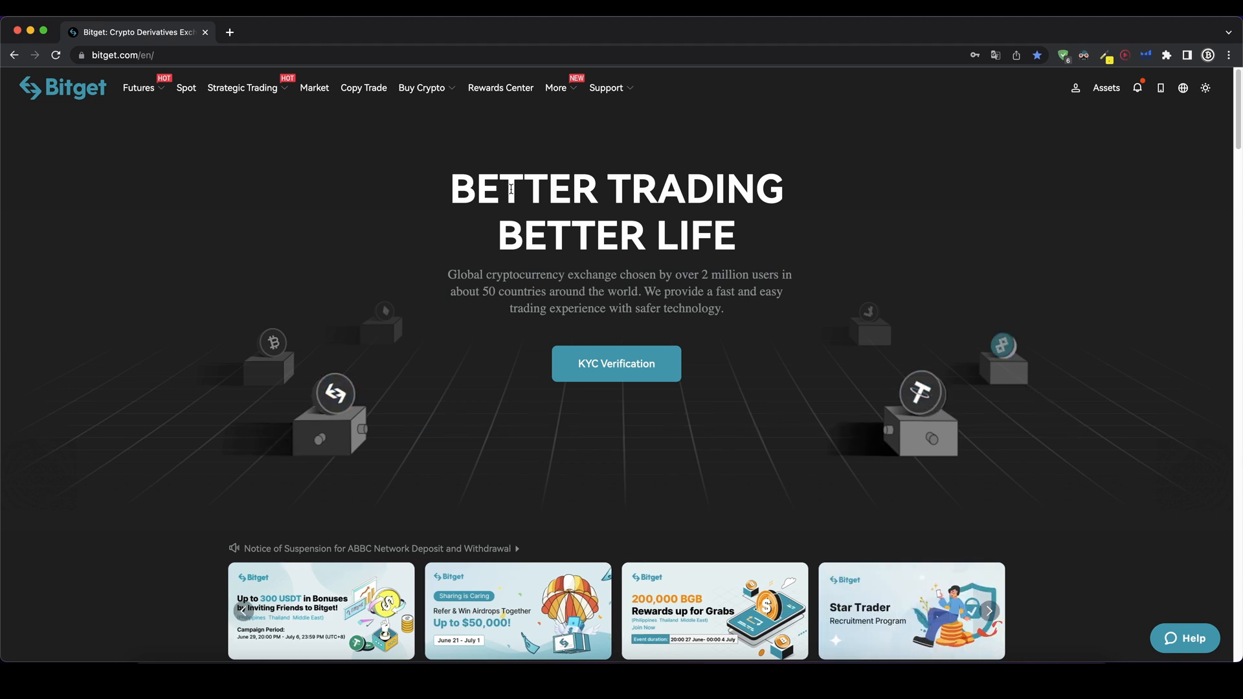
pyautogui.moveTo(910, 230)
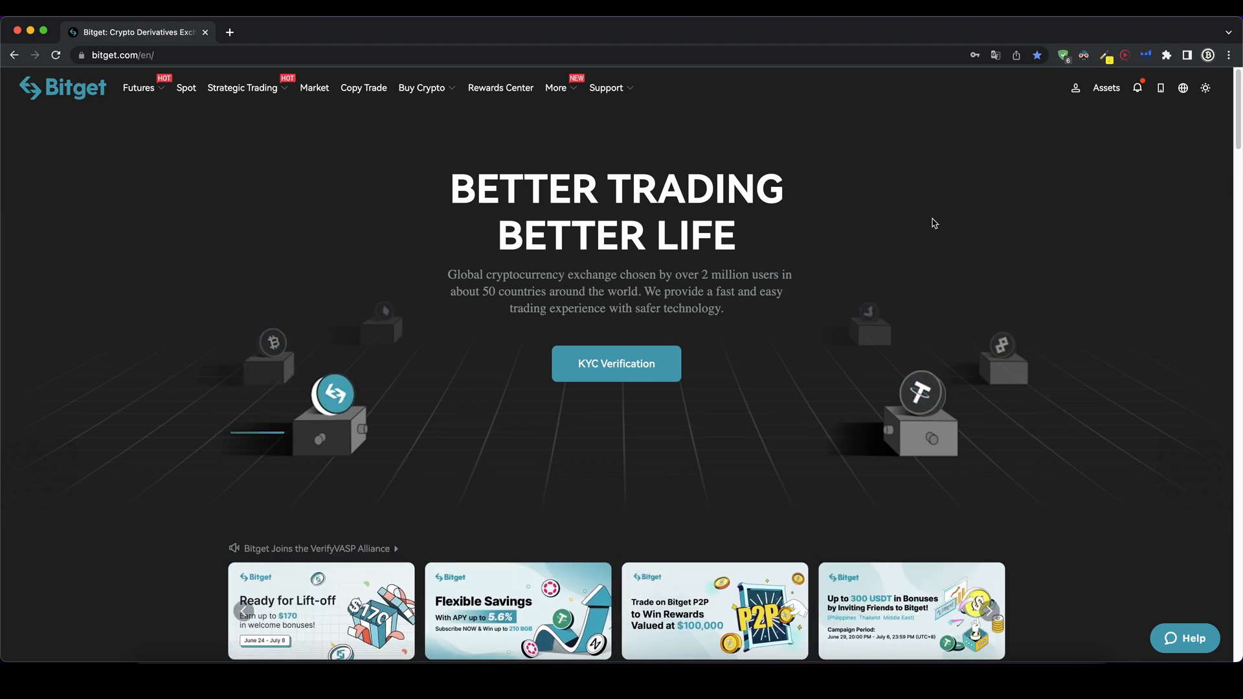
pyautogui.click(1076, 87)
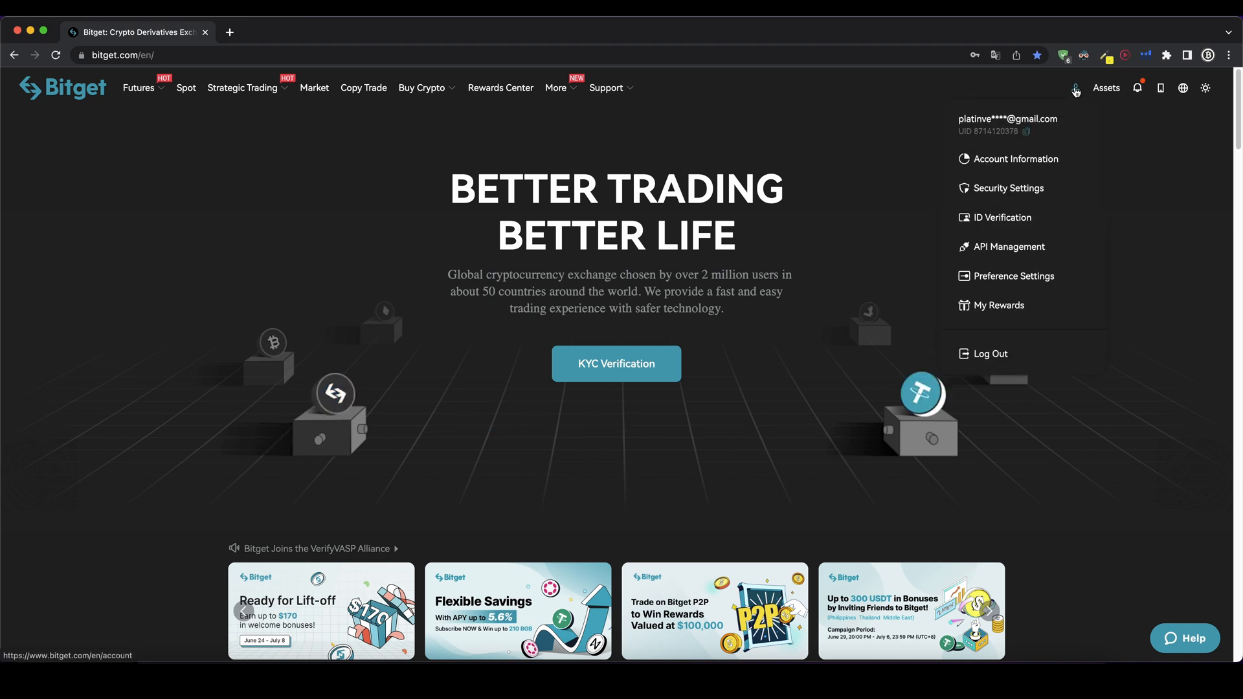
pyautogui.moveTo(1001, 217)
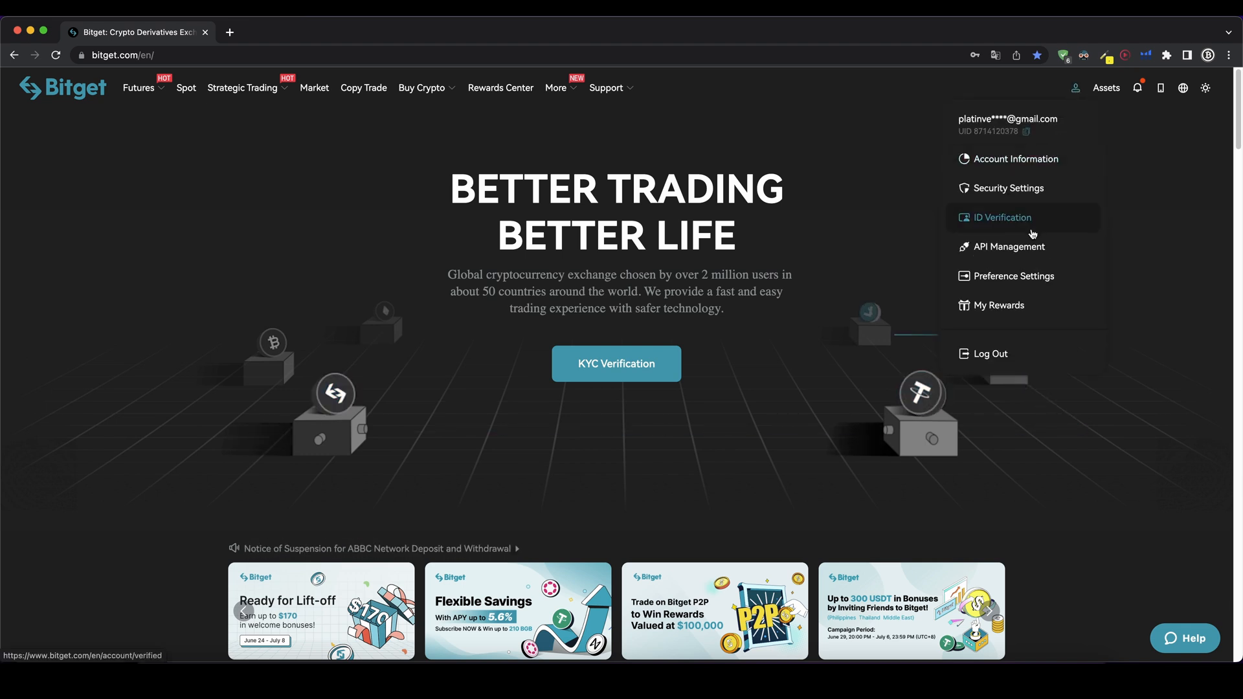
pyautogui.click(1002, 218)
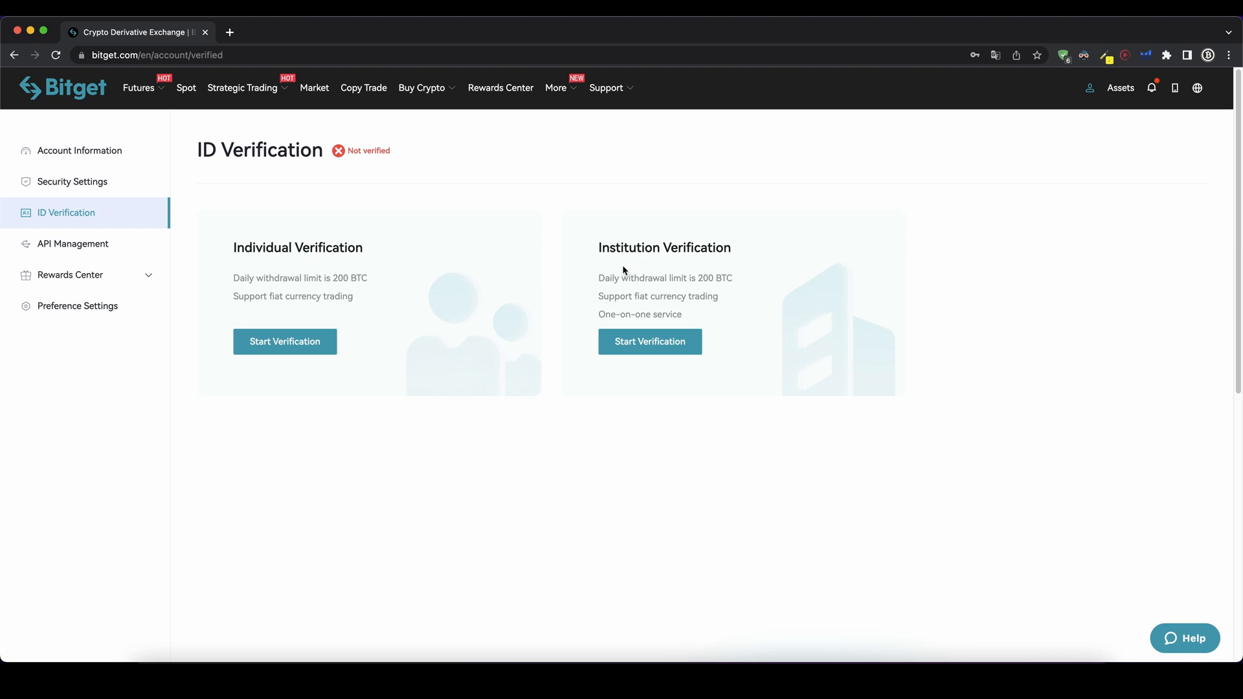
pyautogui.moveTo(322, 255)
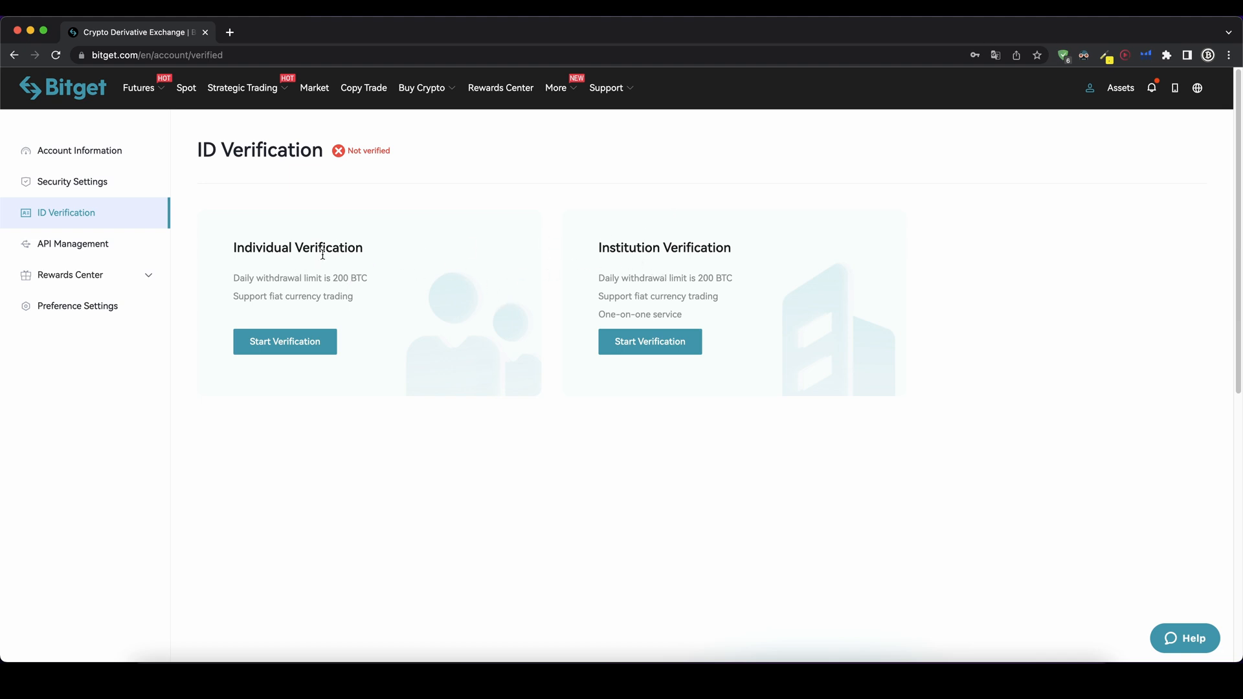
pyautogui.moveTo(299, 300)
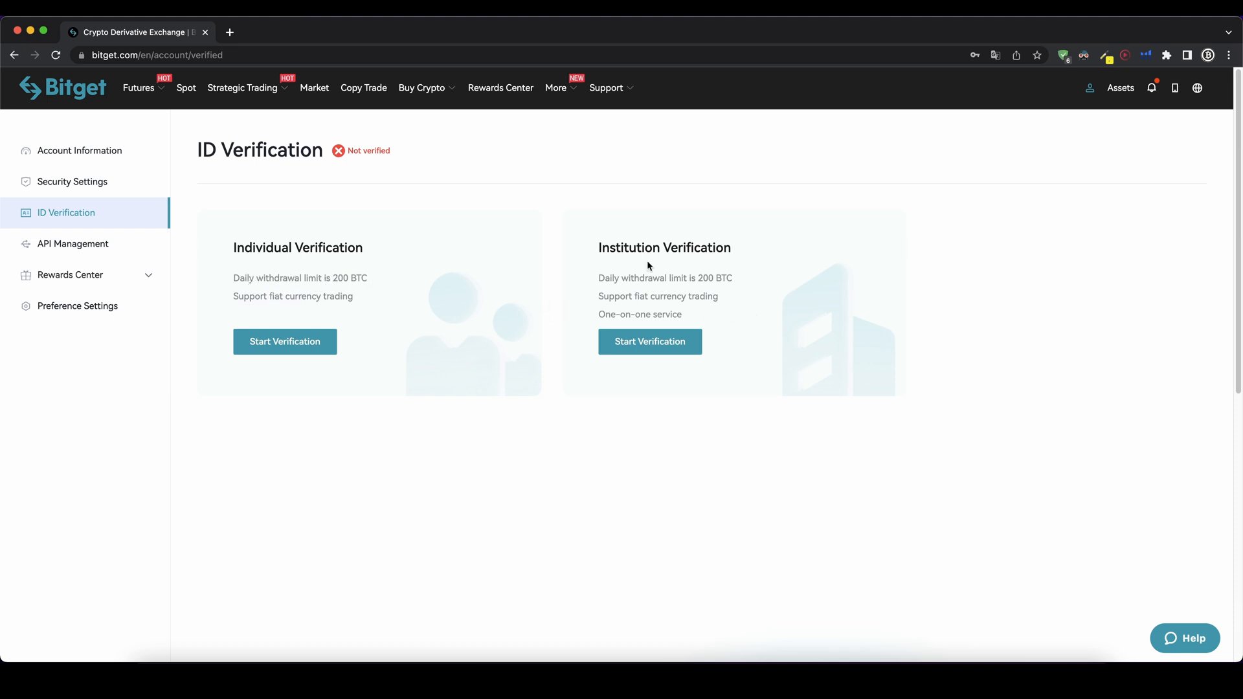
# - Start Individual Verification, opening the form with Germany and ID card preselected
pyautogui.moveTo(600, 247); pyautogui.dragTo(705, 247)
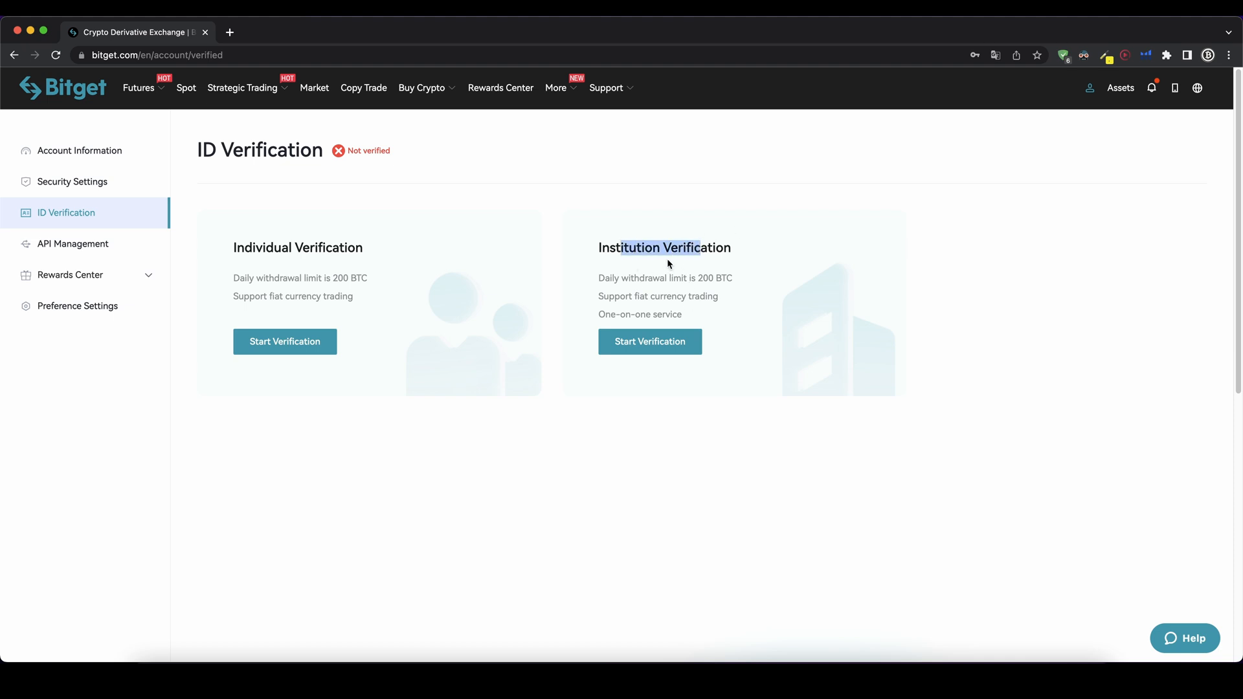
pyautogui.click(284, 341)
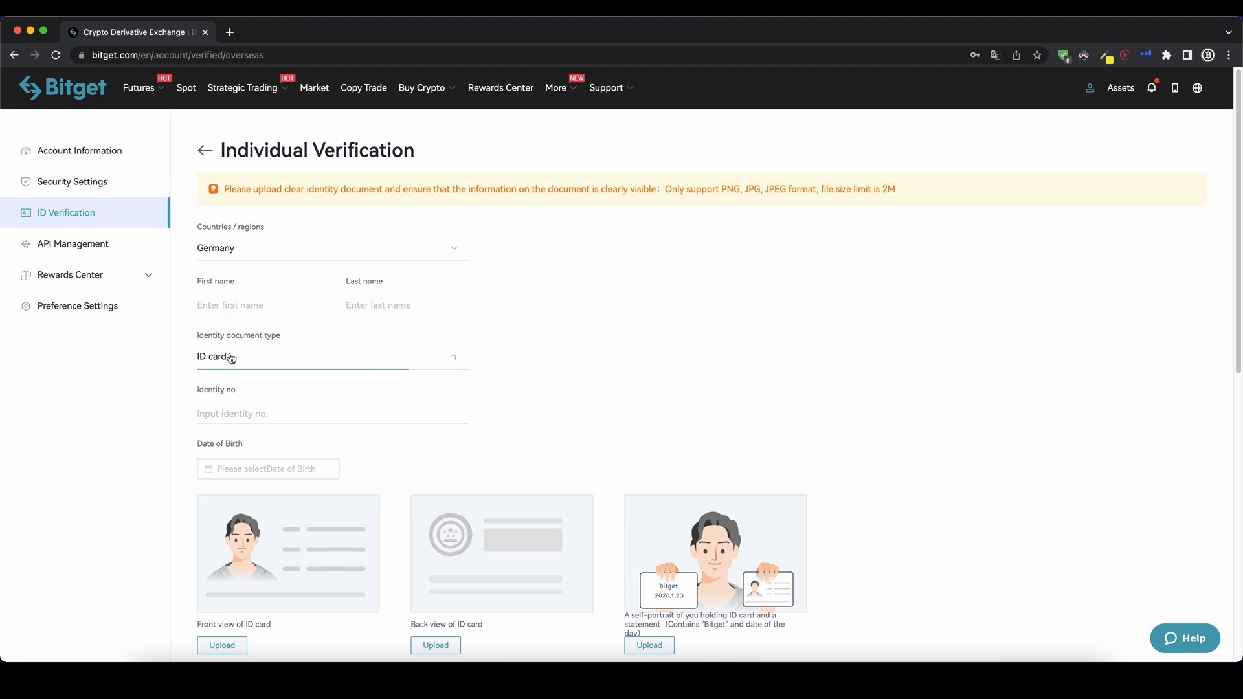
pyautogui.click(332, 356)
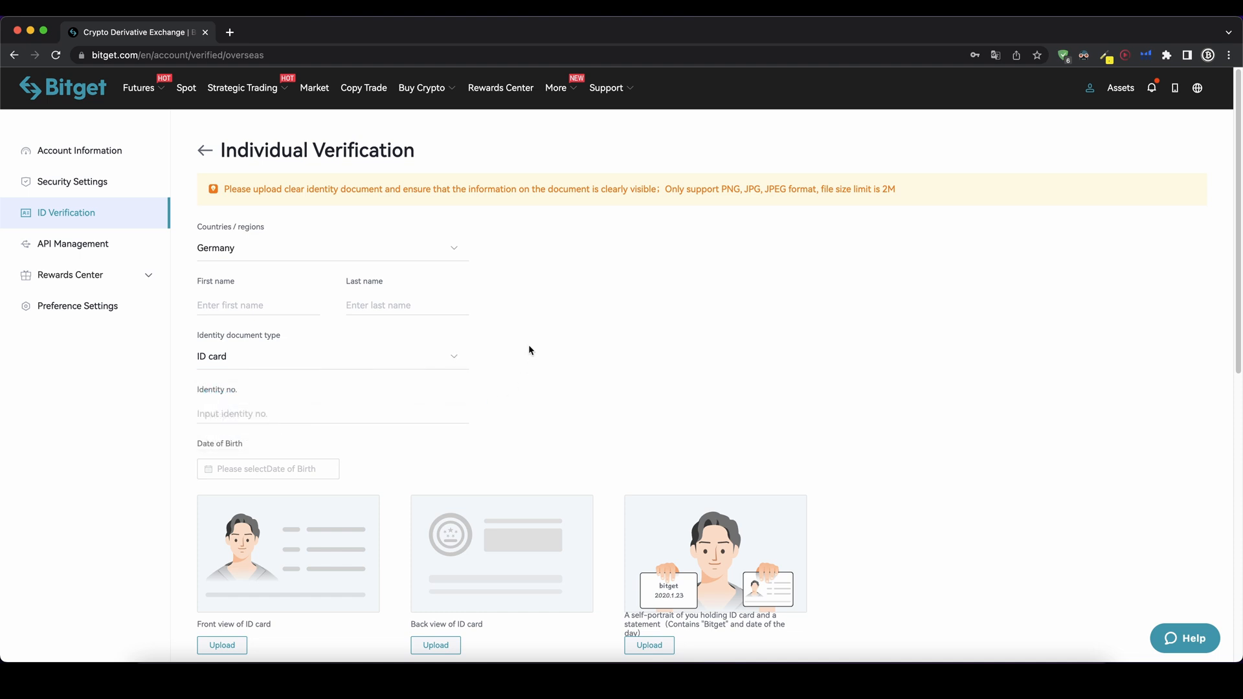
pyautogui.scroll(-3)
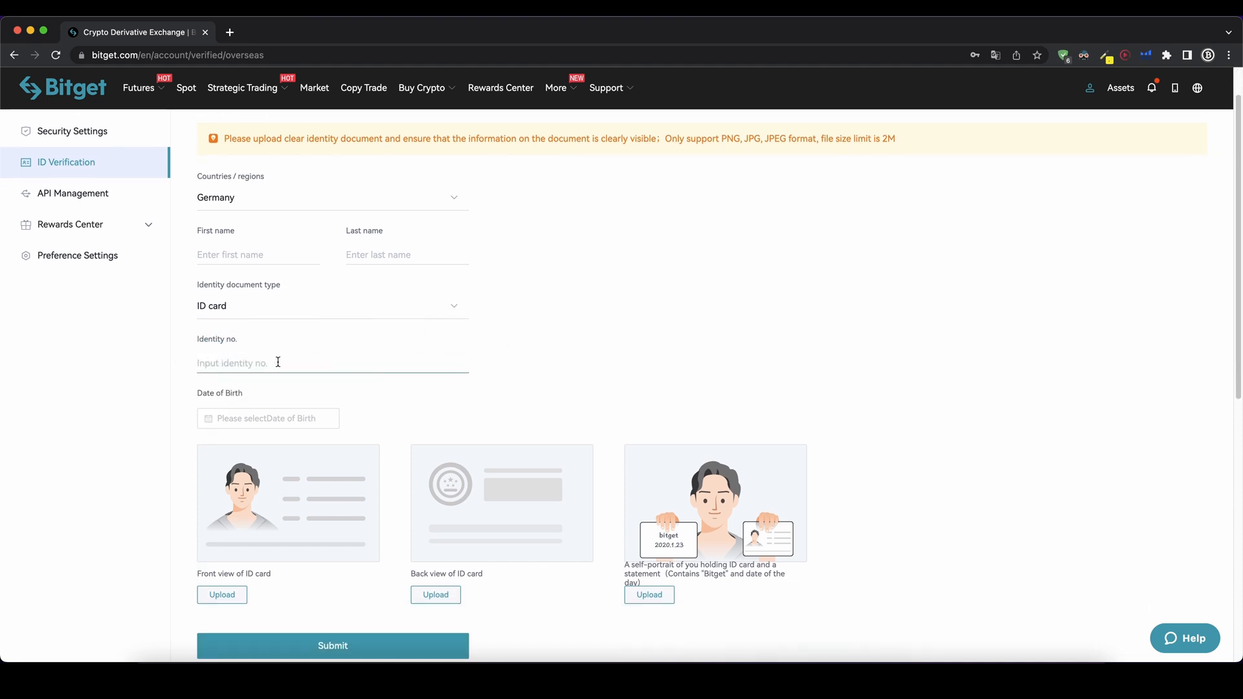
pyautogui.scroll(-3)
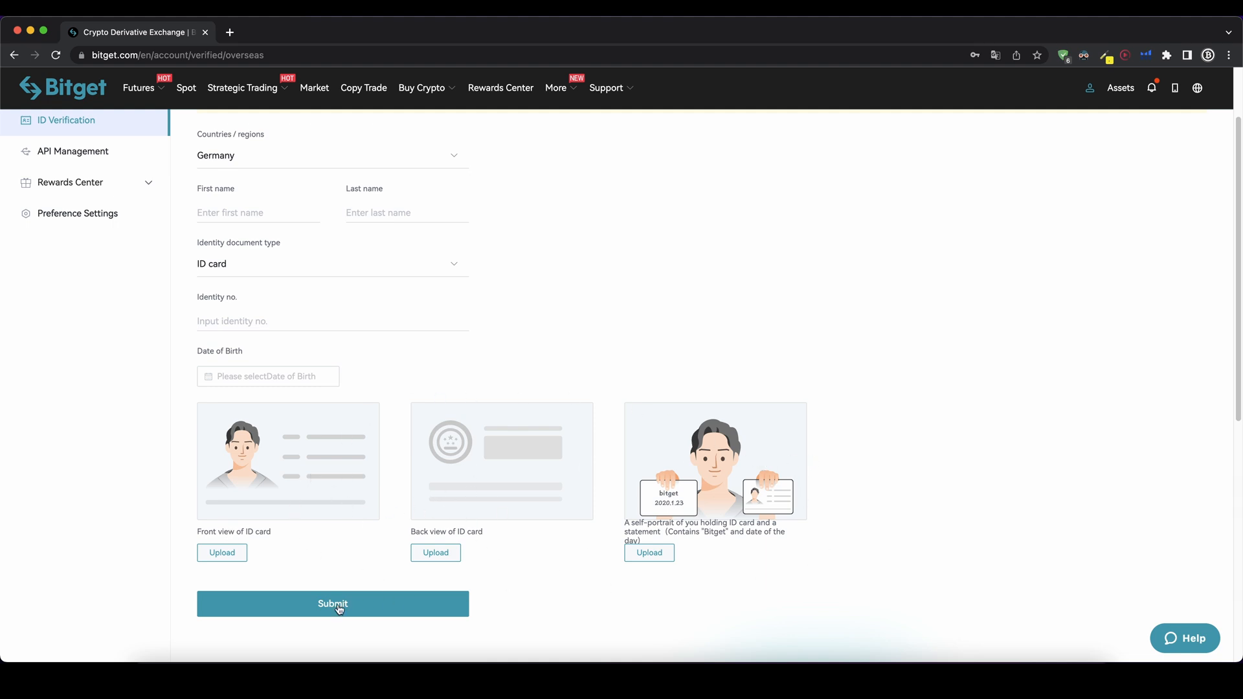
pyautogui.click(332, 603)
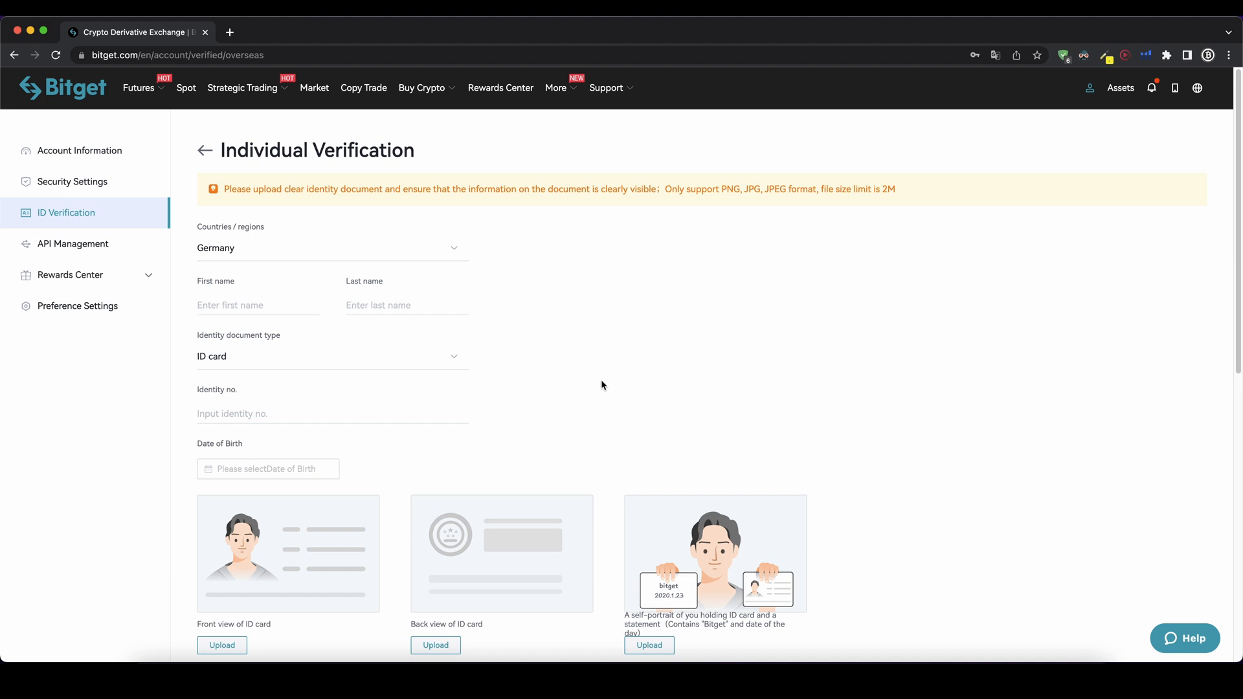
pyautogui.moveTo(545, 371)
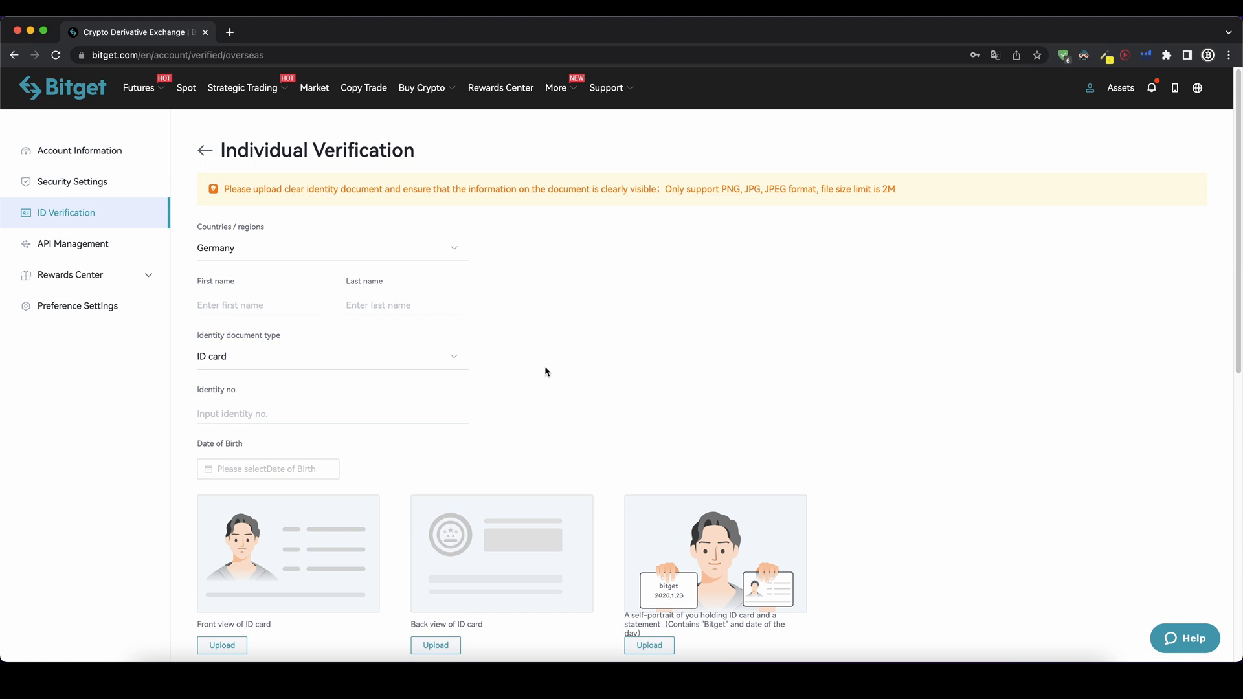
pyautogui.moveTo(421, 88)
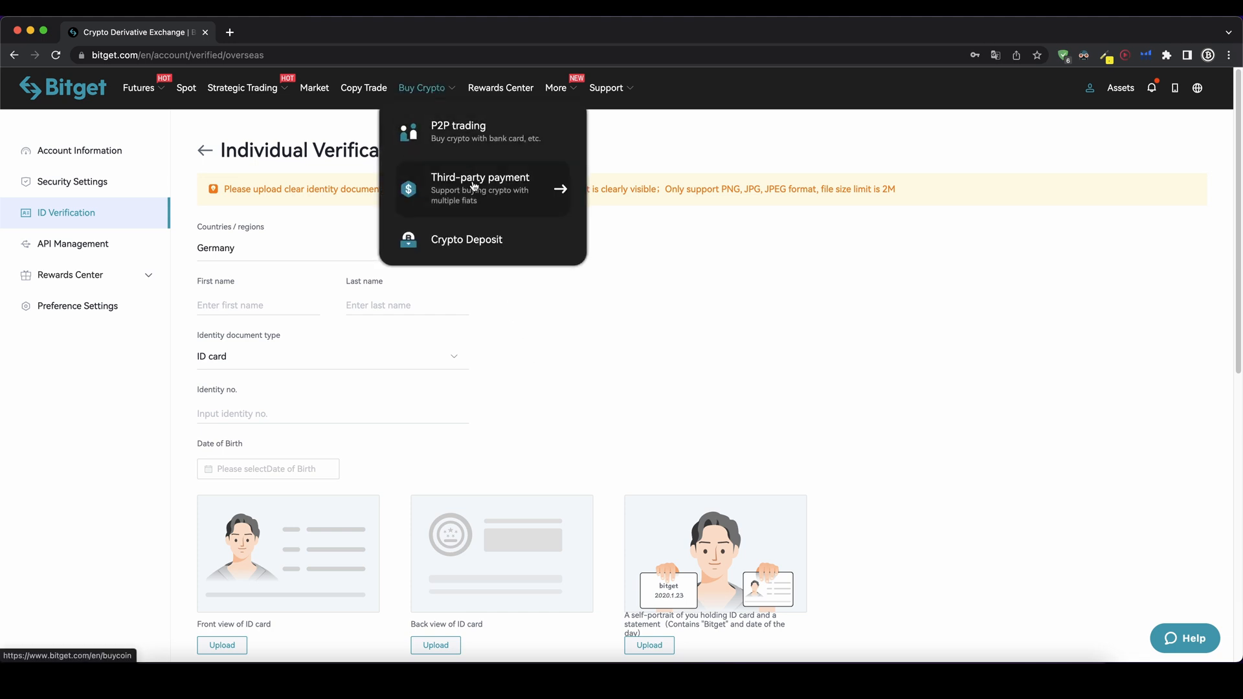
# - Order BTC for 500 USD via third-party payment with Banxa, estimating ≈0.025049 BTC
pyautogui.click(479, 189)
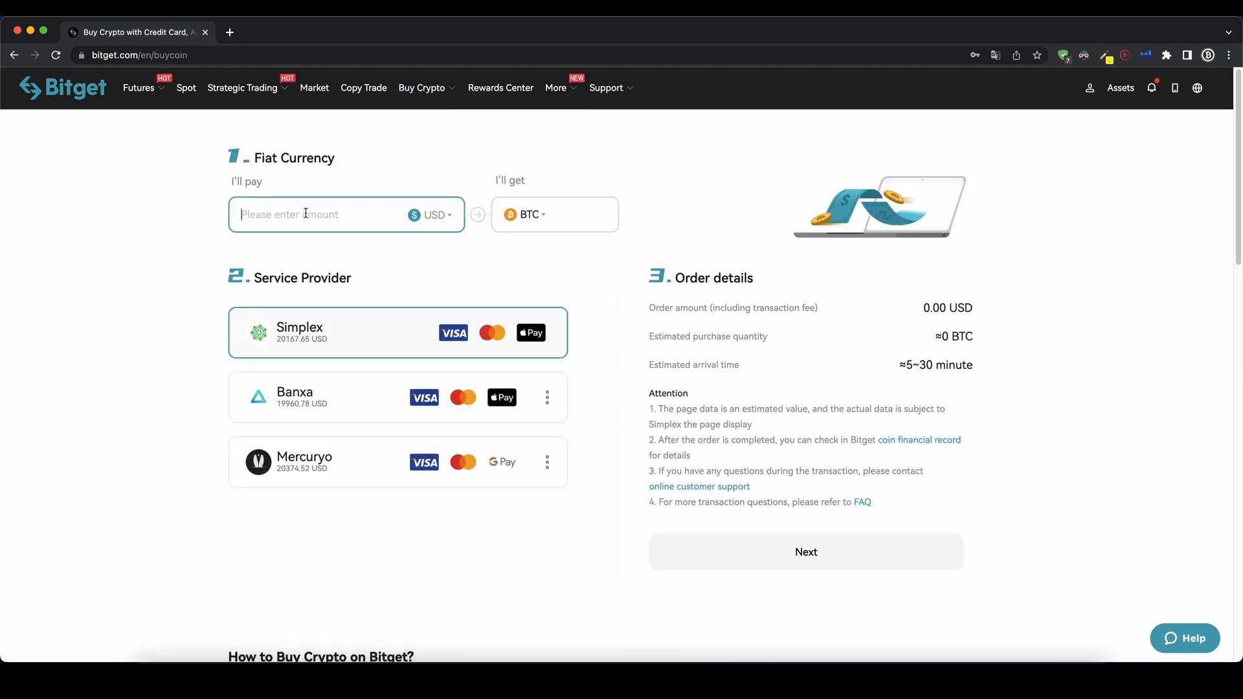
pyautogui.click(434, 214)
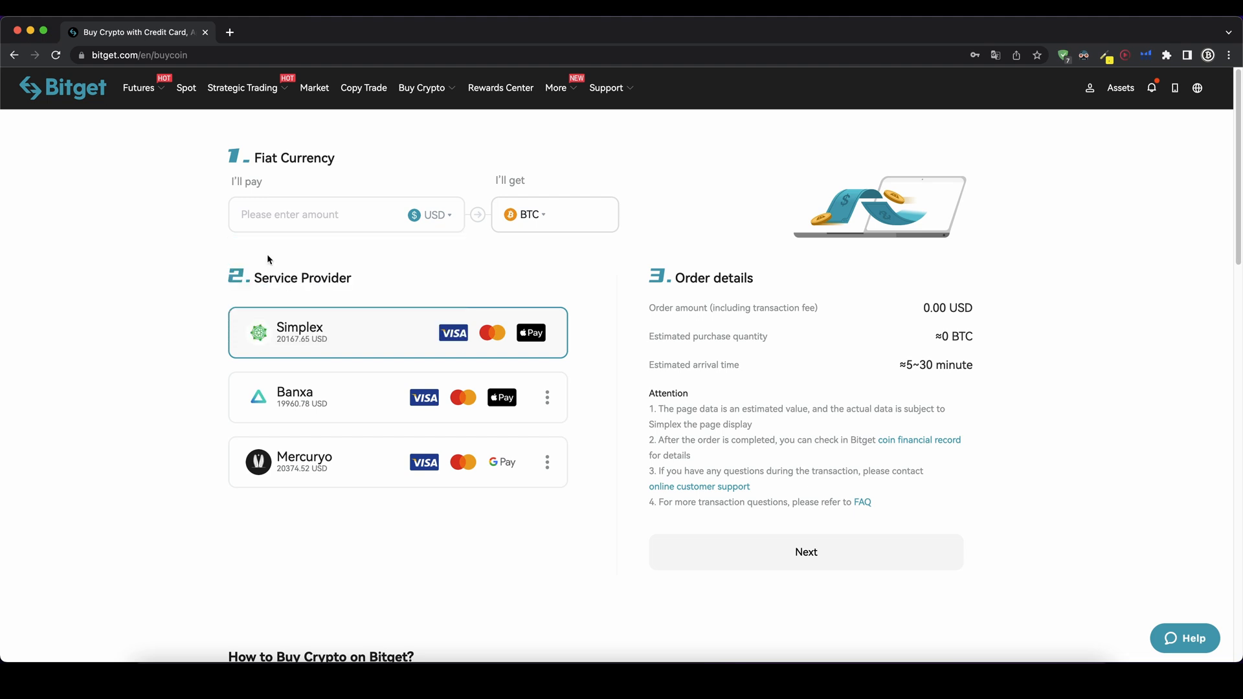
pyautogui.click(317, 214)
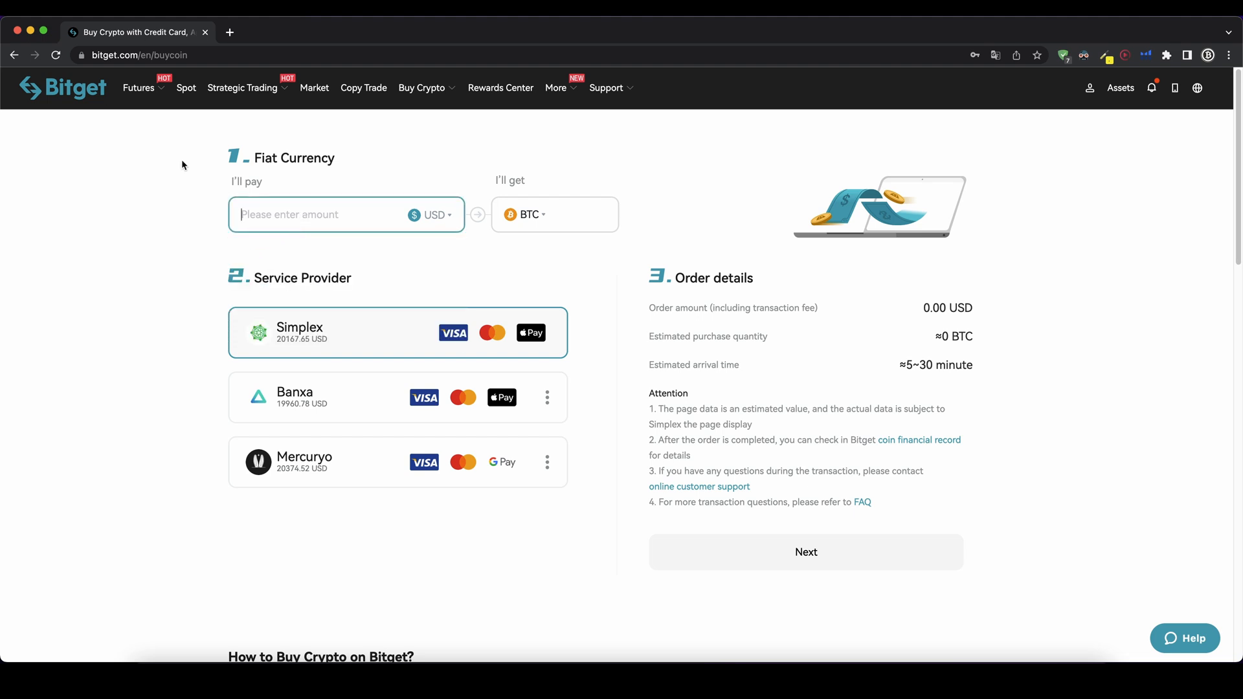
pyautogui.write('500')
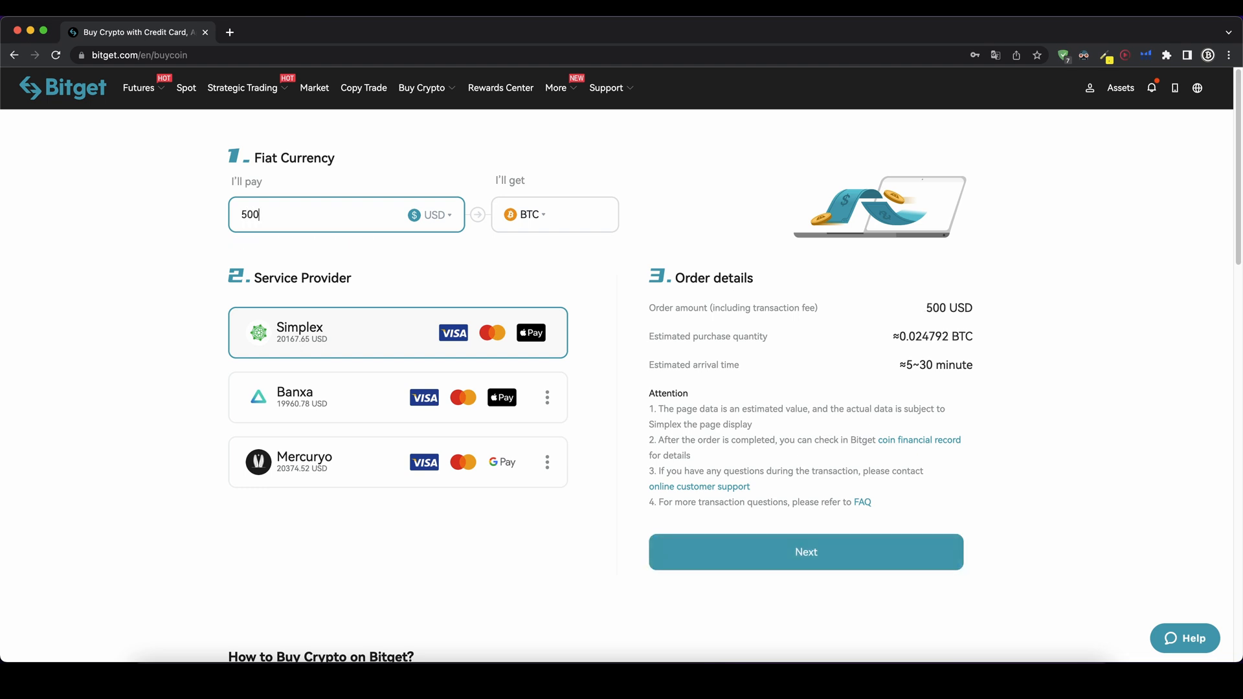
pyautogui.click(526, 214)
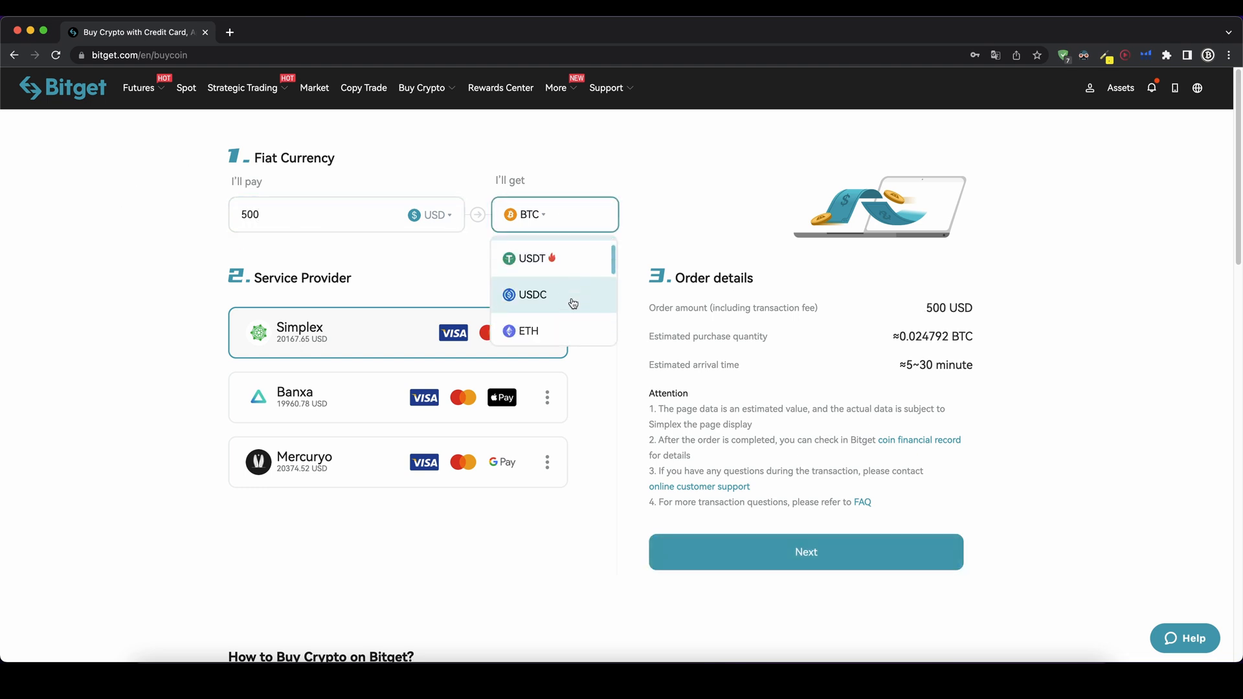
pyautogui.moveTo(564, 273)
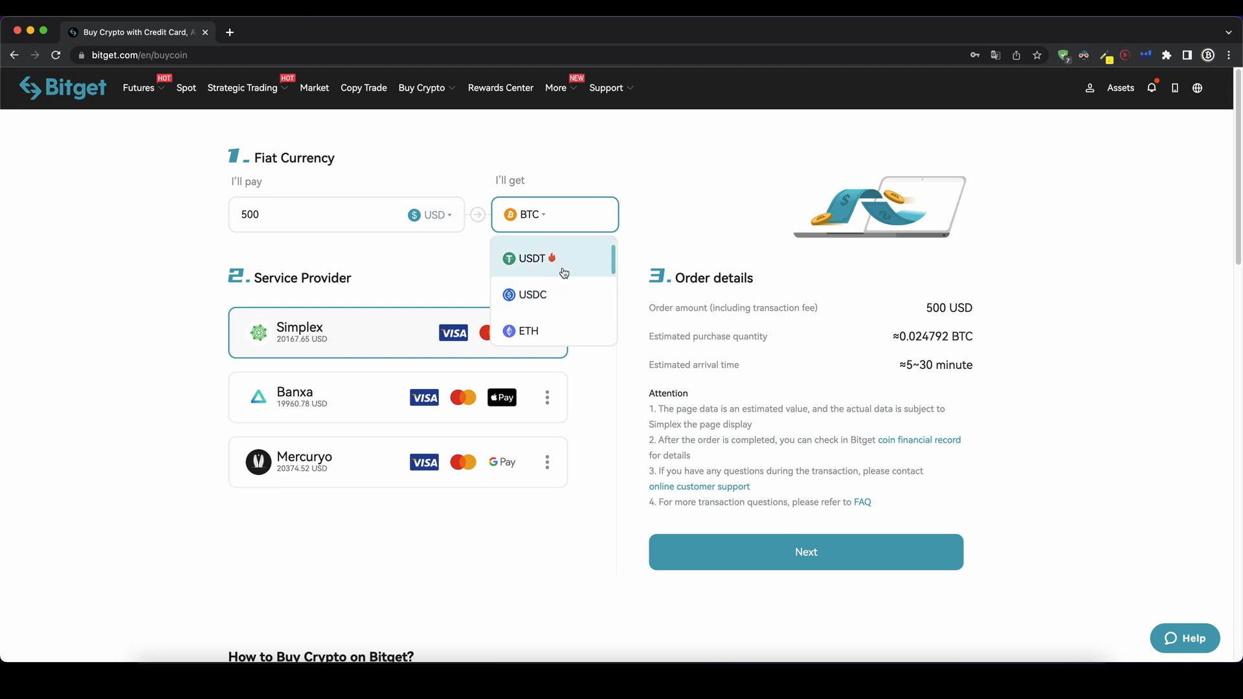
pyautogui.scroll(-3)
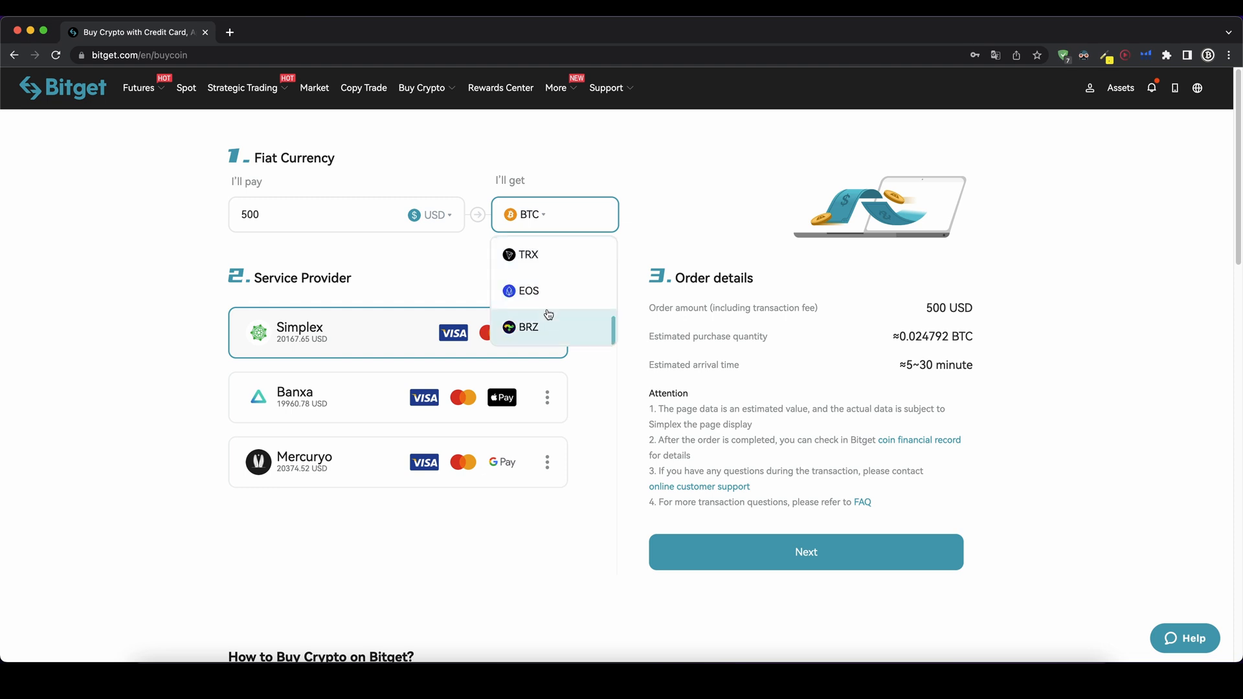
pyautogui.scroll(3)
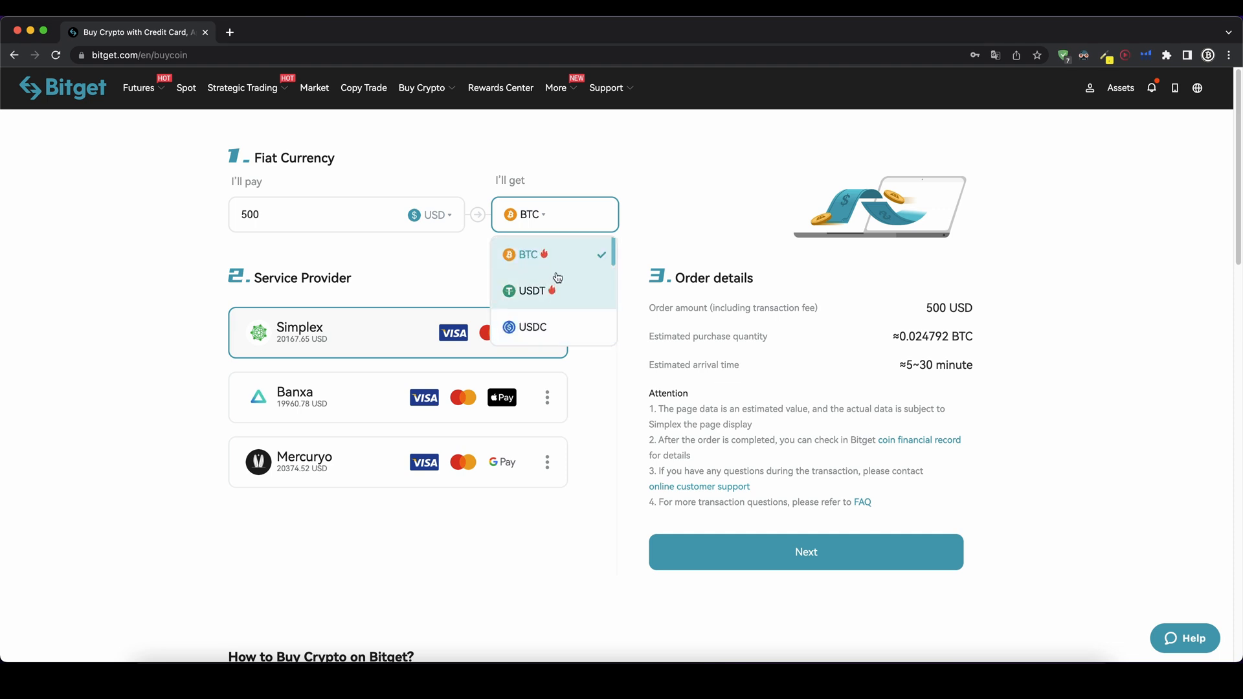
pyautogui.moveTo(543, 253)
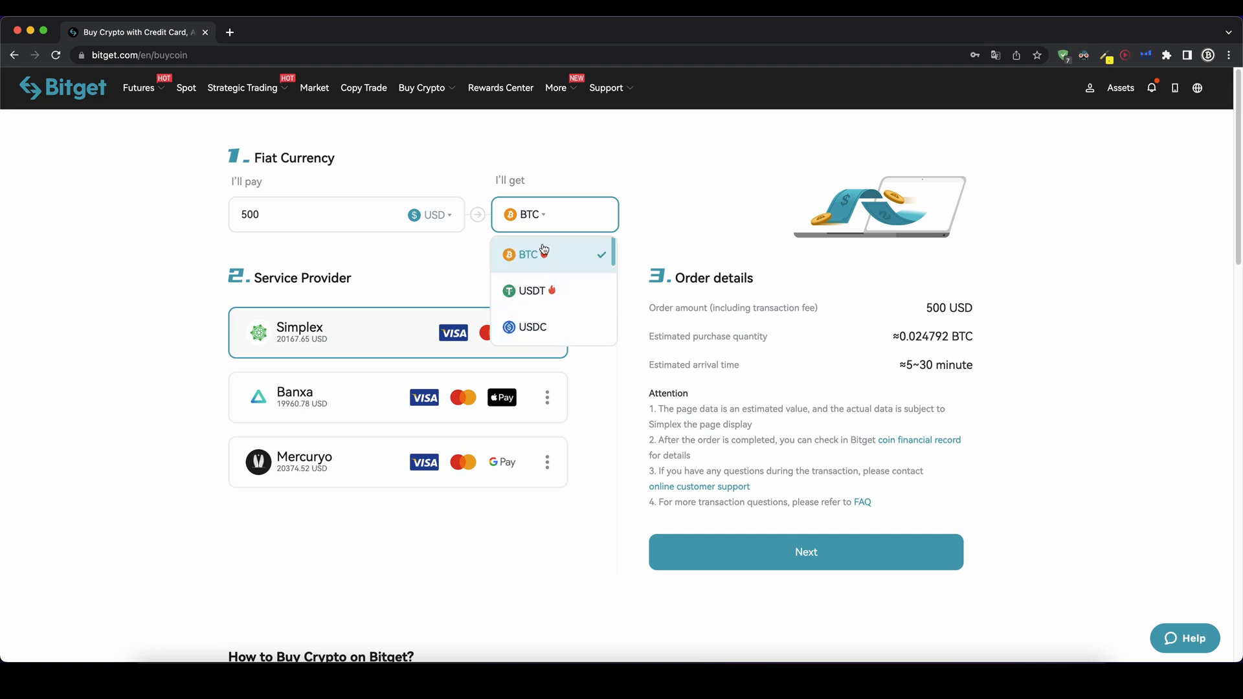
pyautogui.click(525, 253)
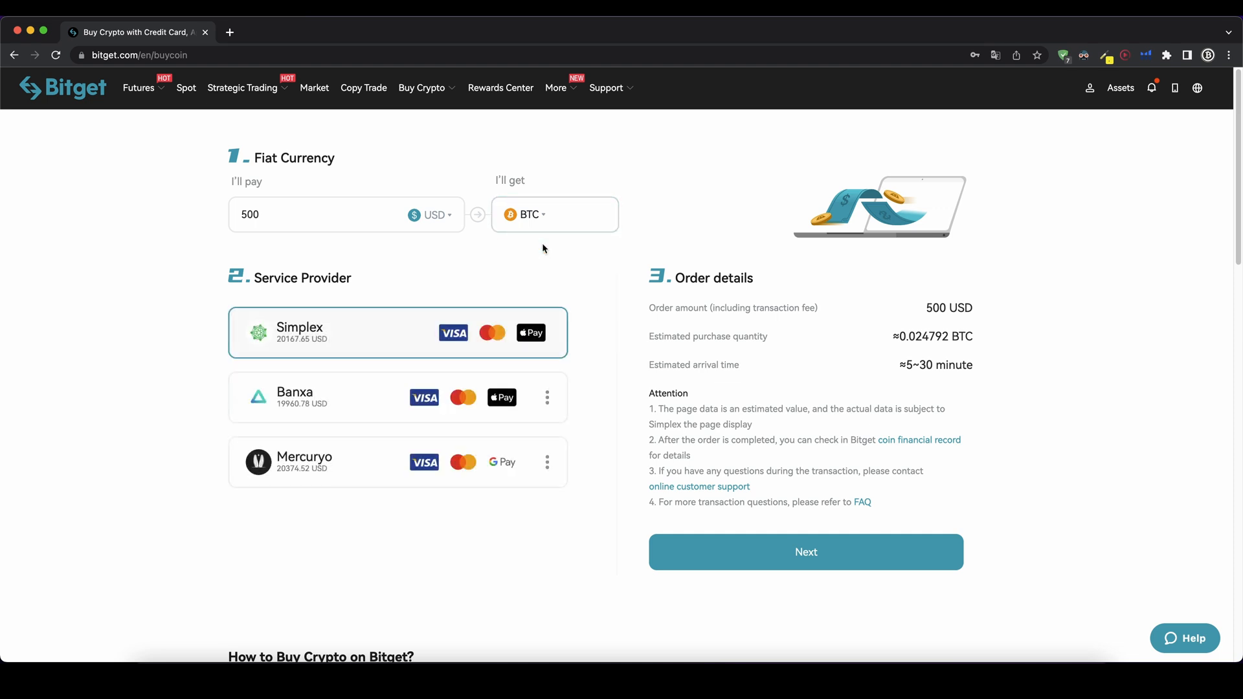
pyautogui.moveTo(393, 451)
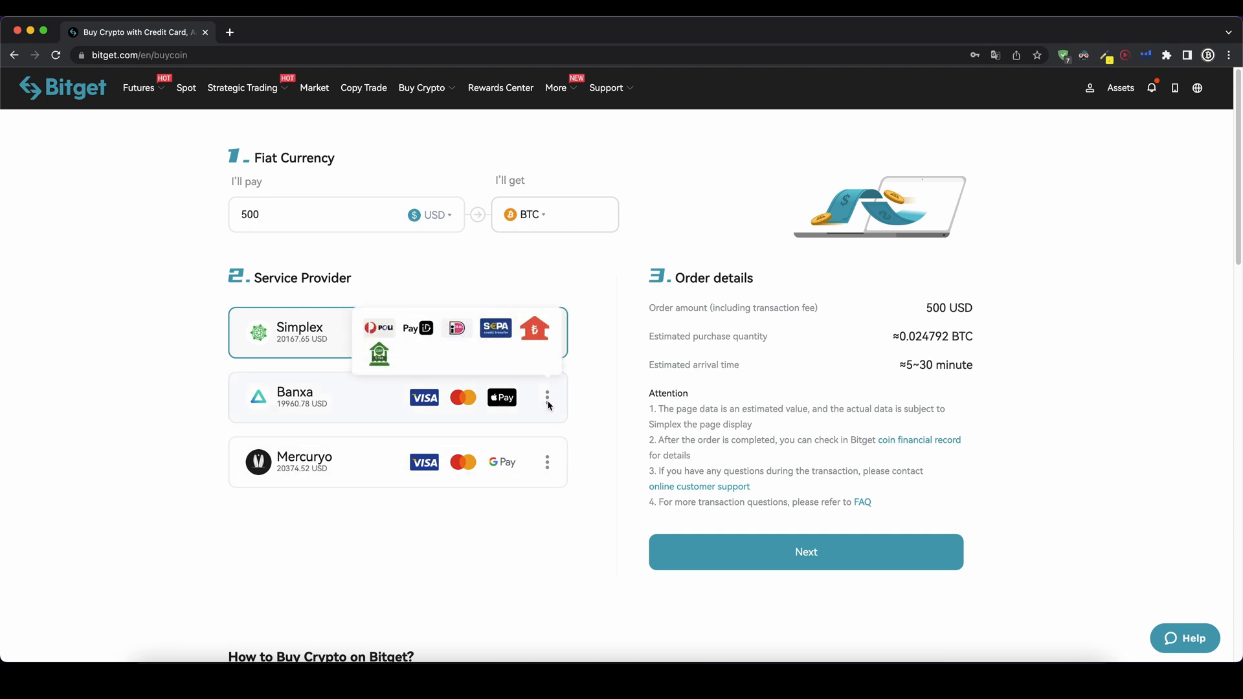
pyautogui.moveTo(476, 336)
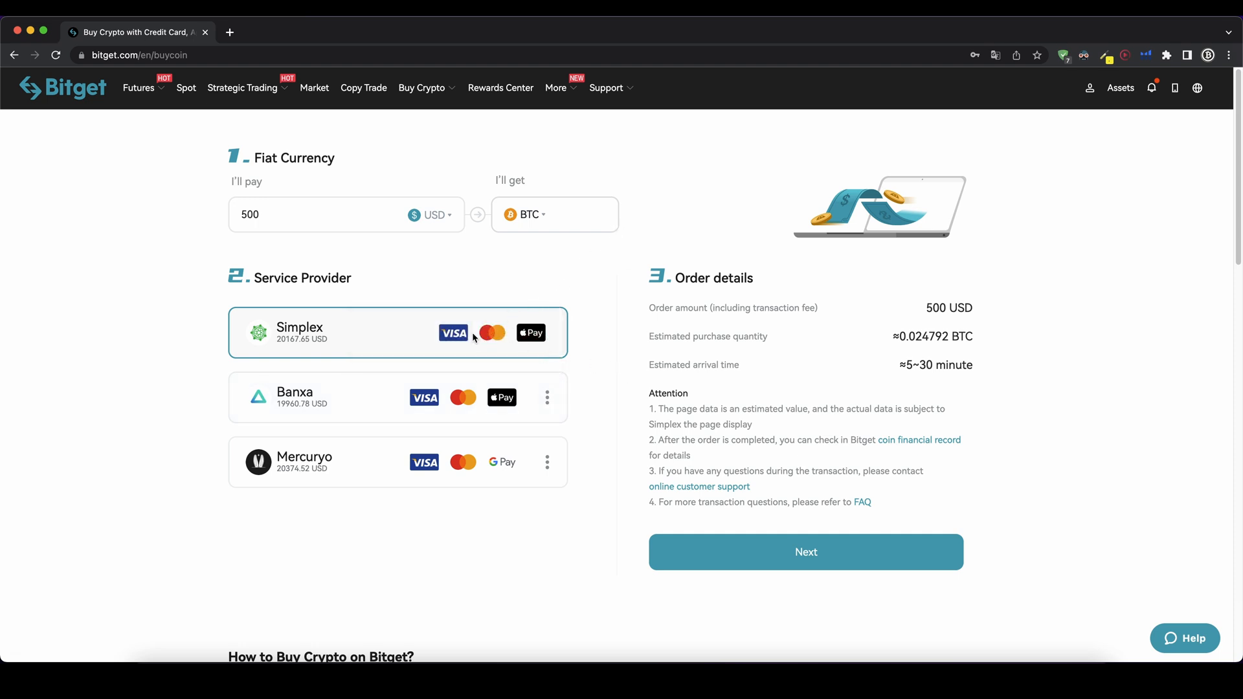
pyautogui.moveTo(426, 410)
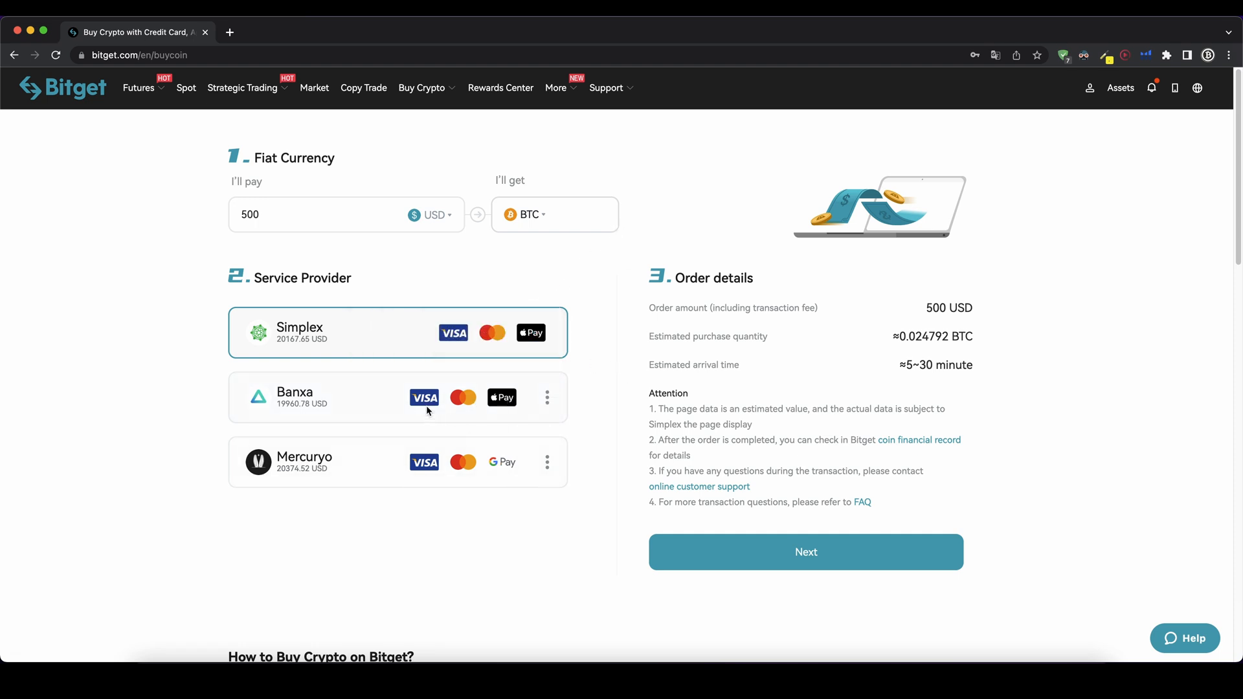
pyautogui.moveTo(341, 336)
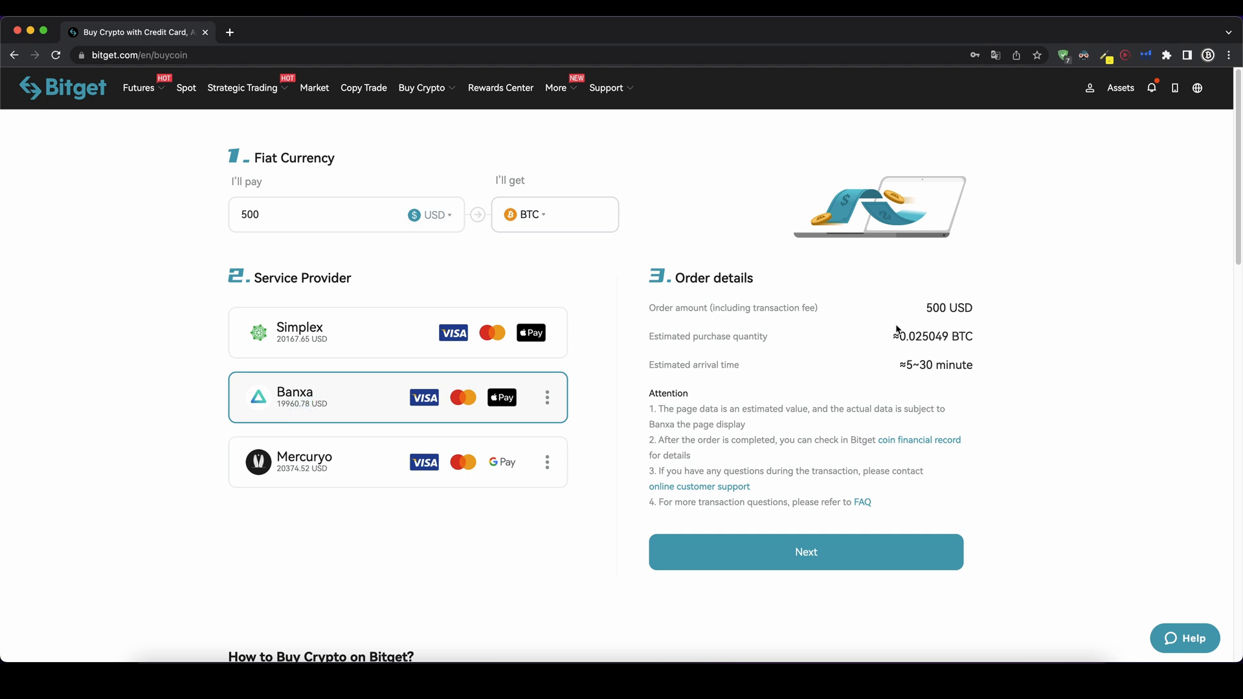
pyautogui.doubleClick(916, 365)
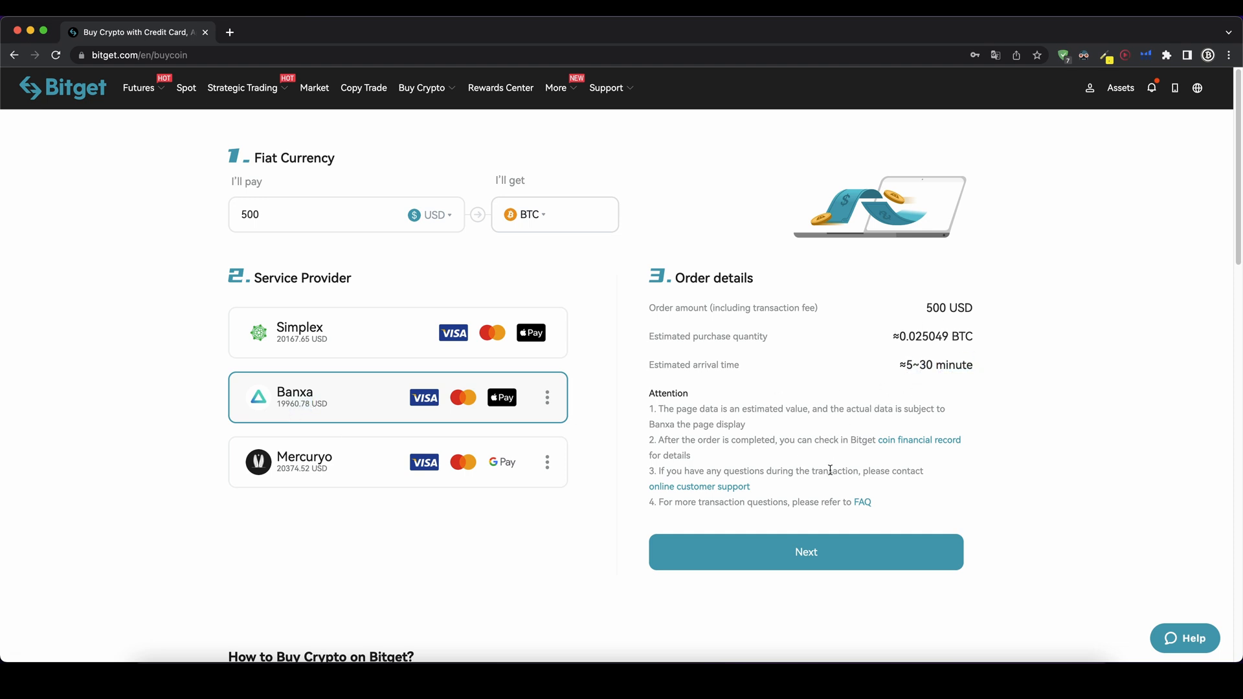
pyautogui.moveTo(833, 572)
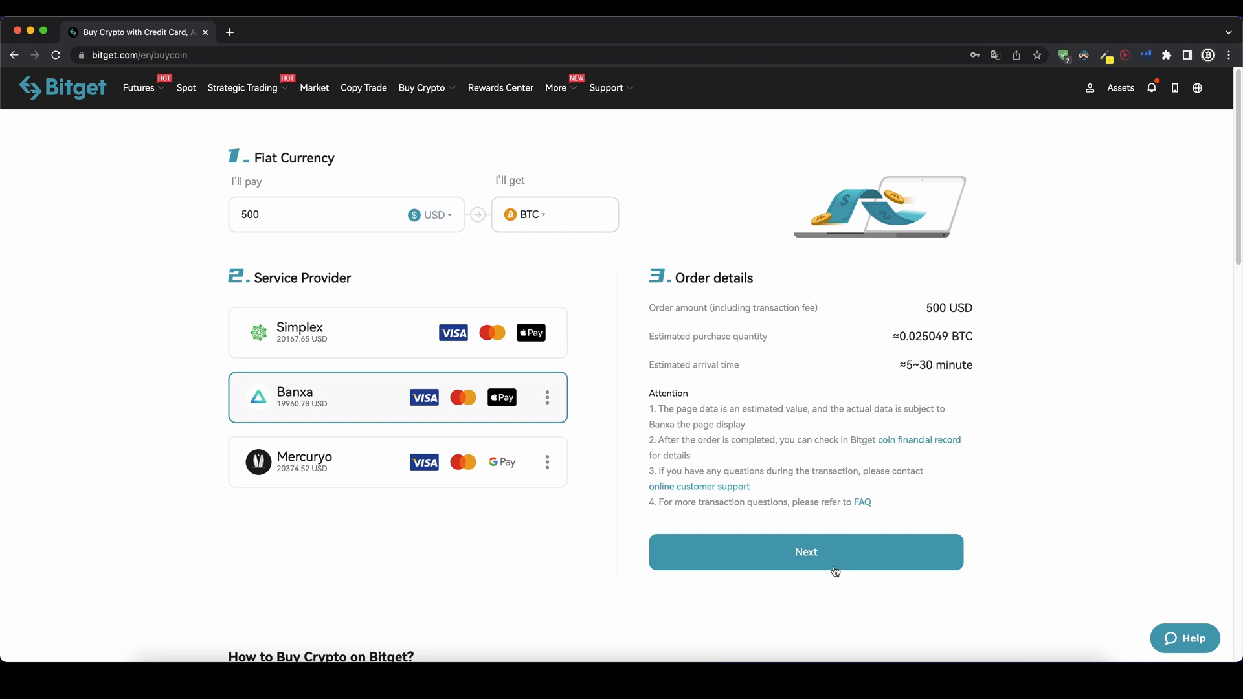
pyautogui.moveTo(834, 545)
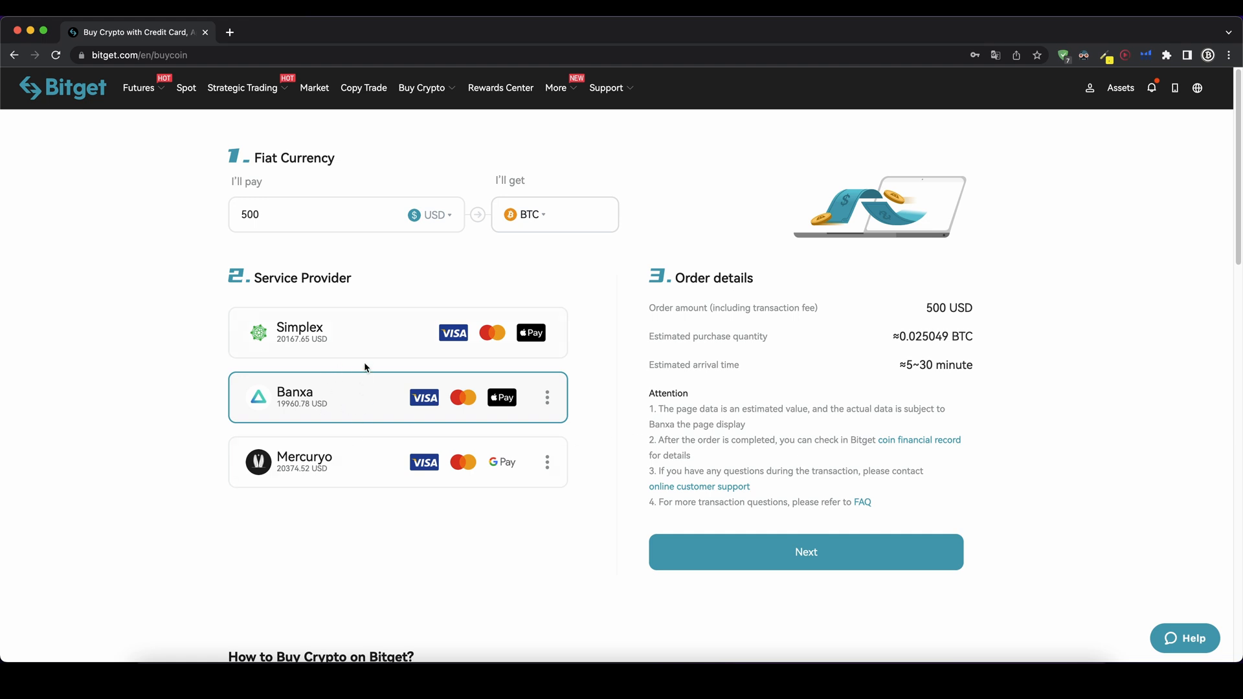
pyautogui.moveTo(394, 372)
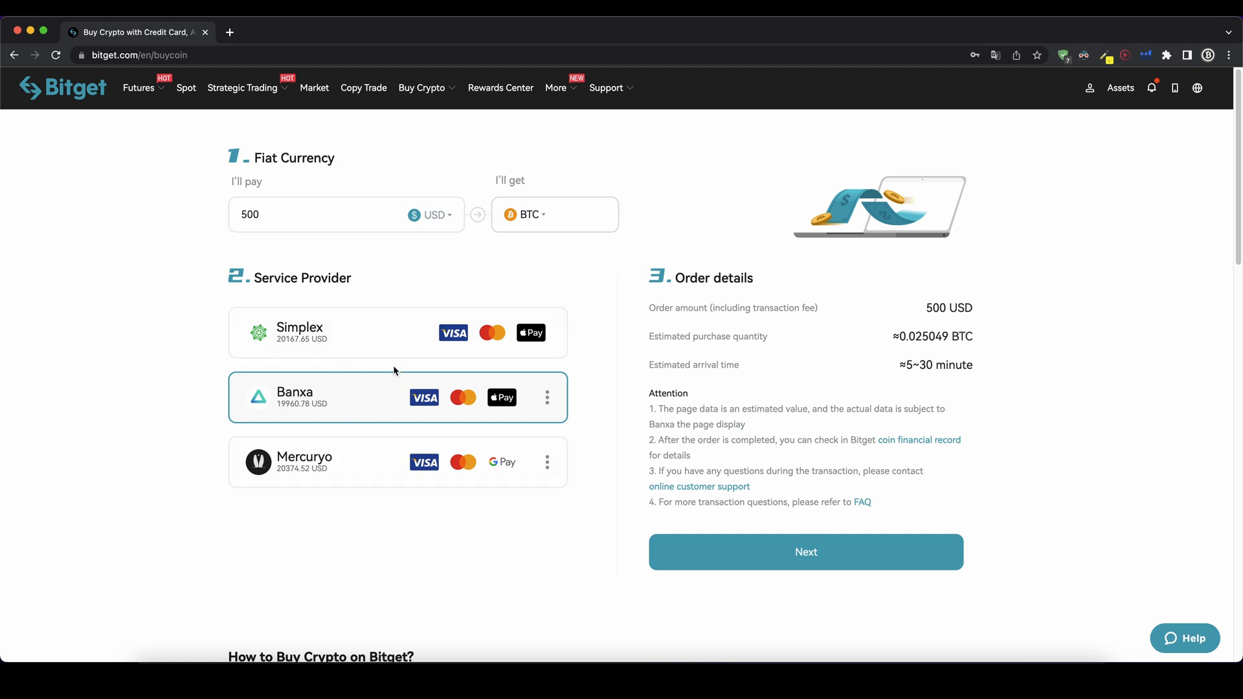
pyautogui.moveTo(926, 360)
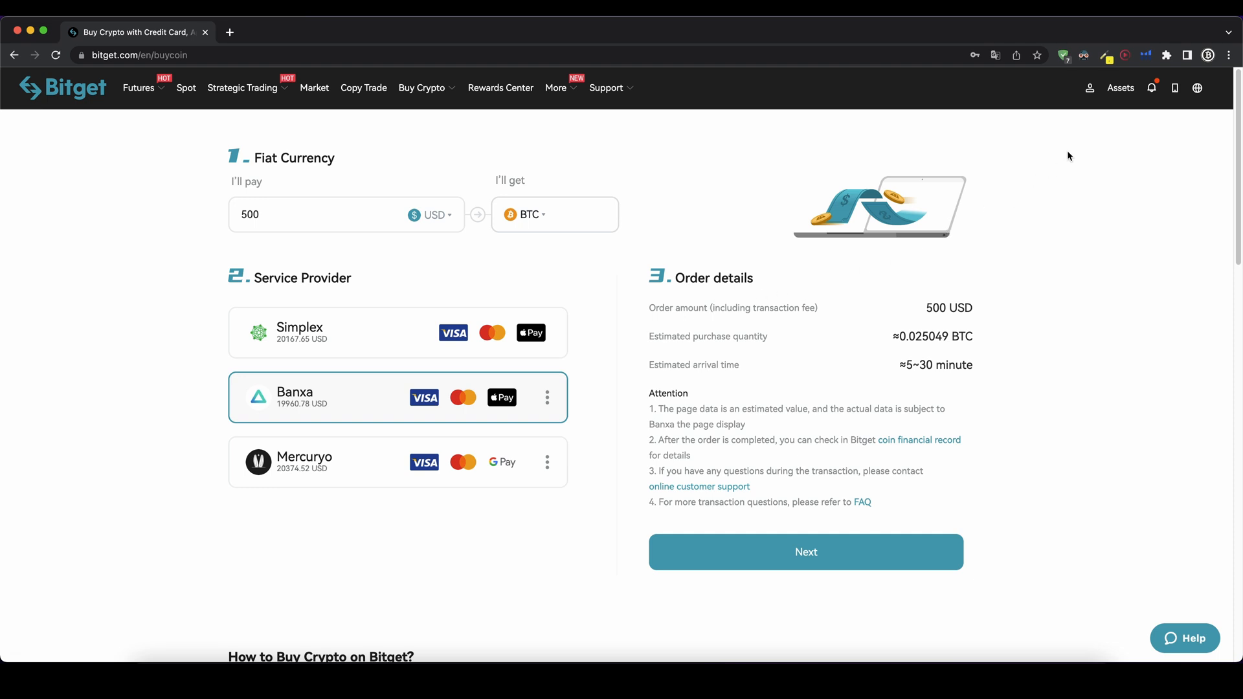
# - Show and copy the BTC deposit address on the BTC chain from Assets > Deposit
pyautogui.click(1120, 87)
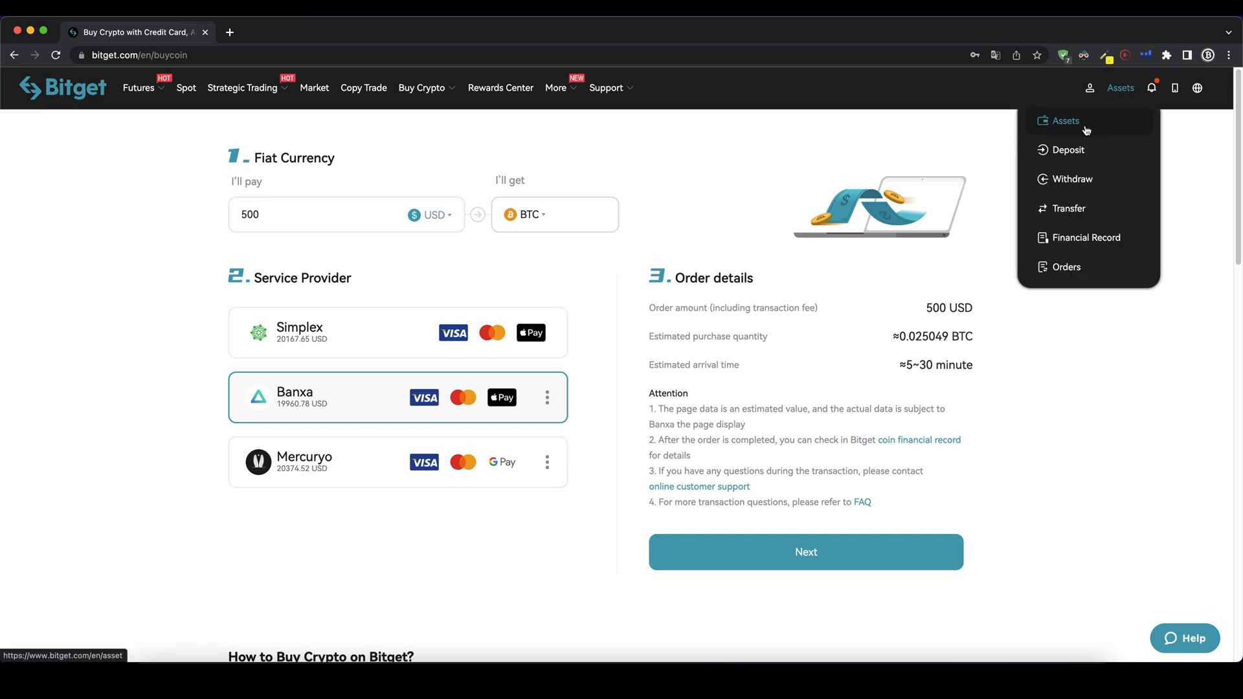
pyautogui.click(1066, 121)
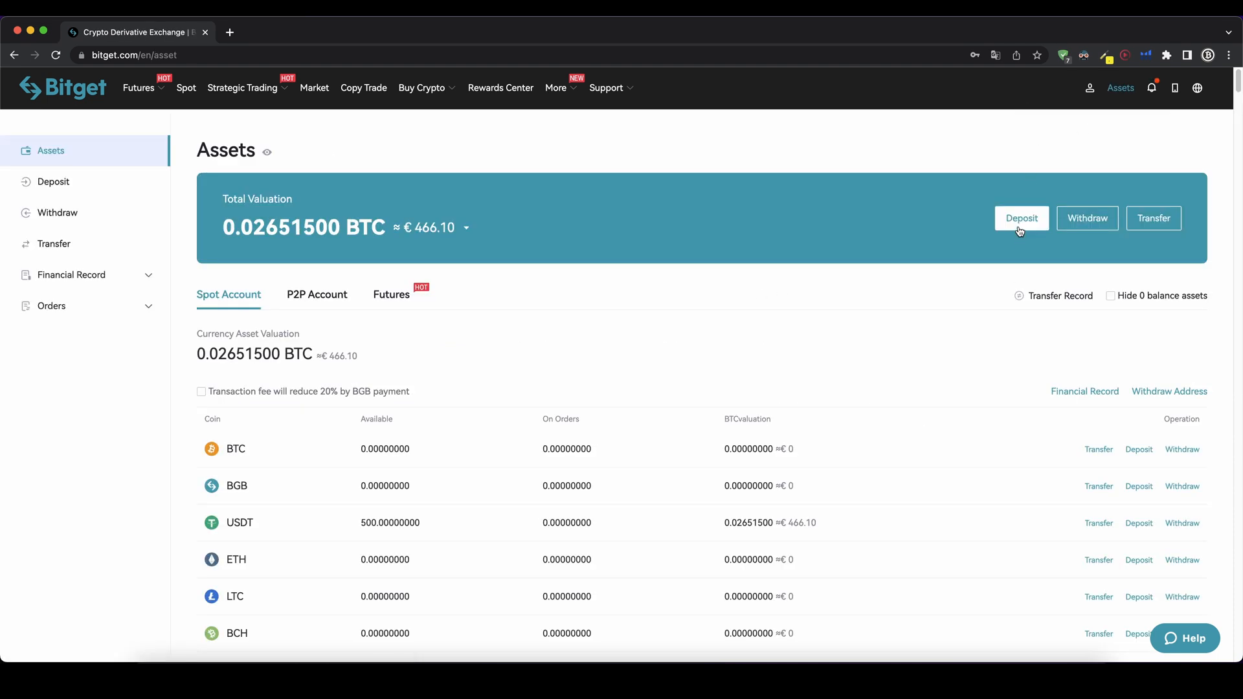
pyautogui.click(1021, 218)
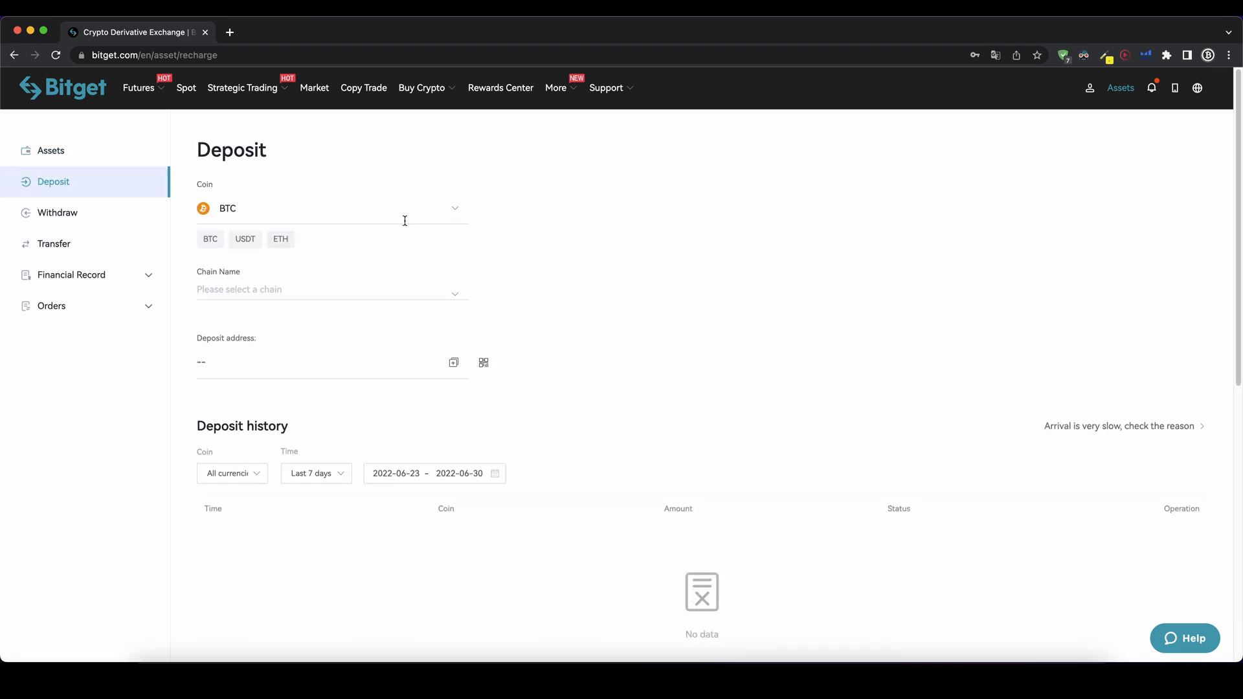
pyautogui.click(325, 208)
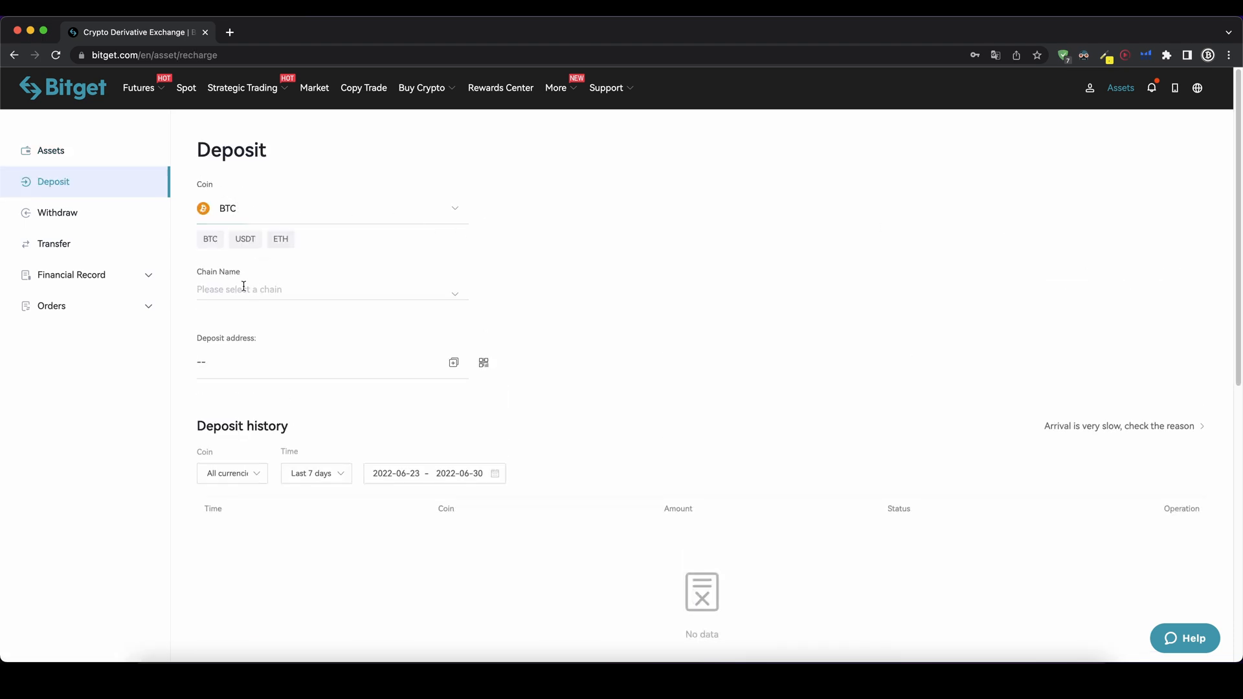
pyautogui.click(330, 289)
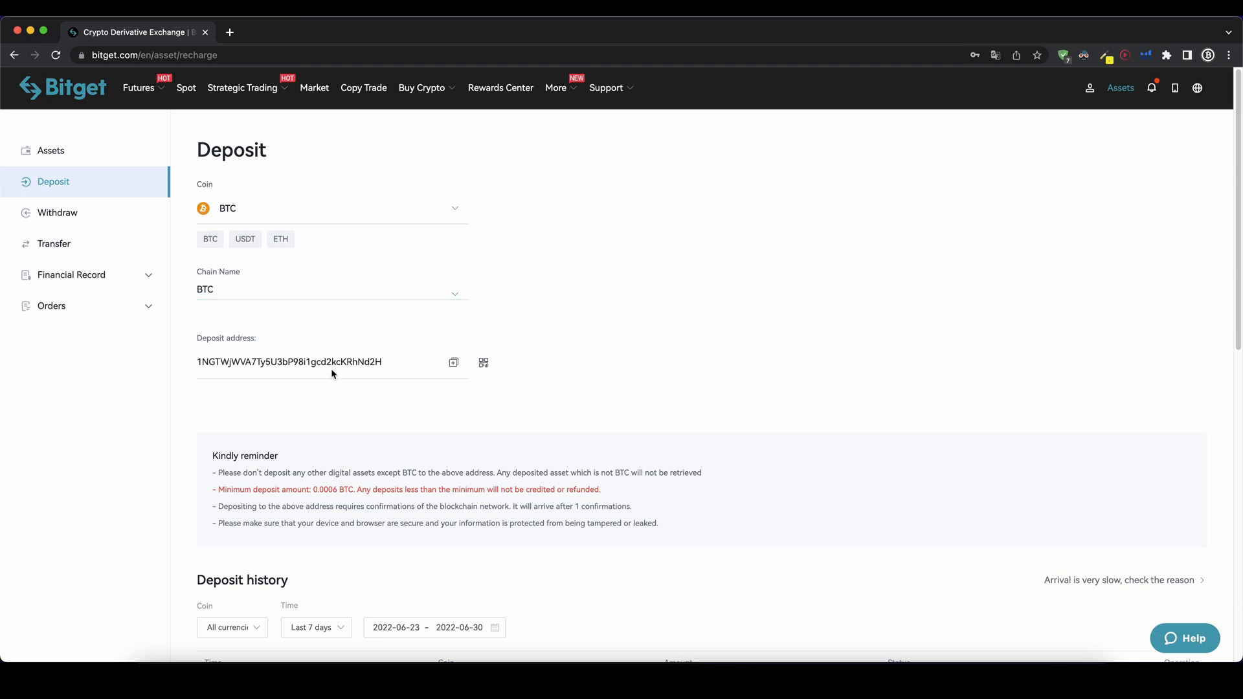
pyautogui.moveTo(453, 363)
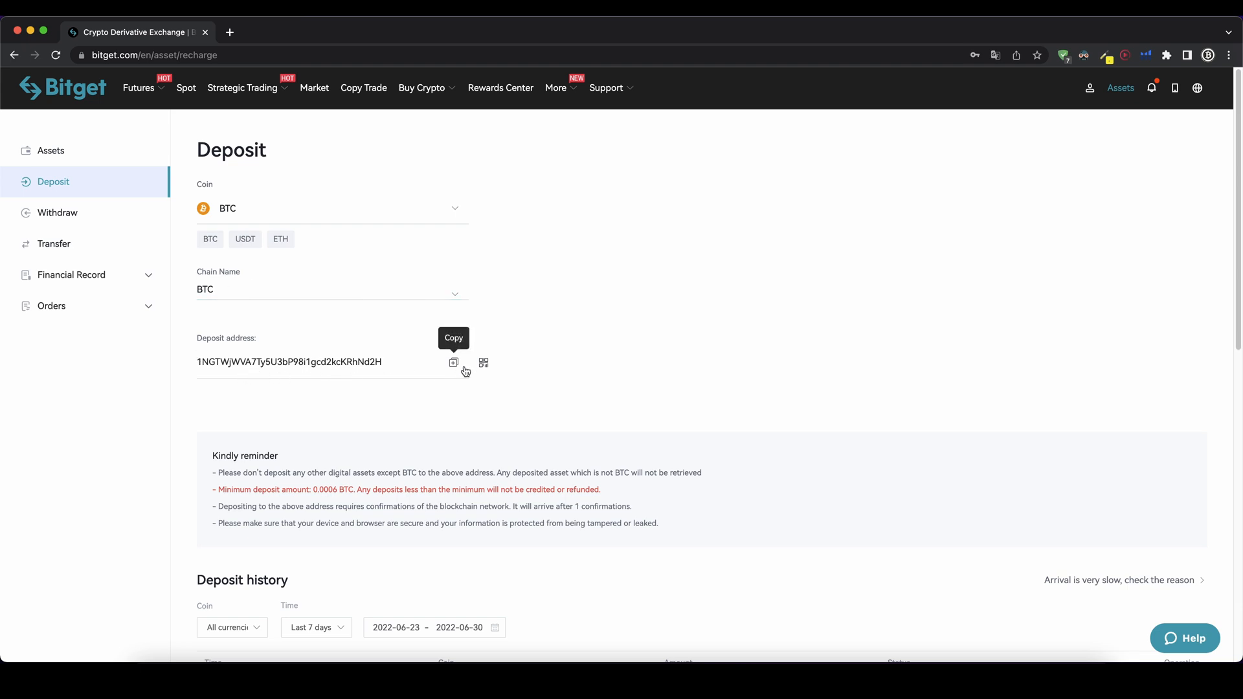
pyautogui.click(453, 362)
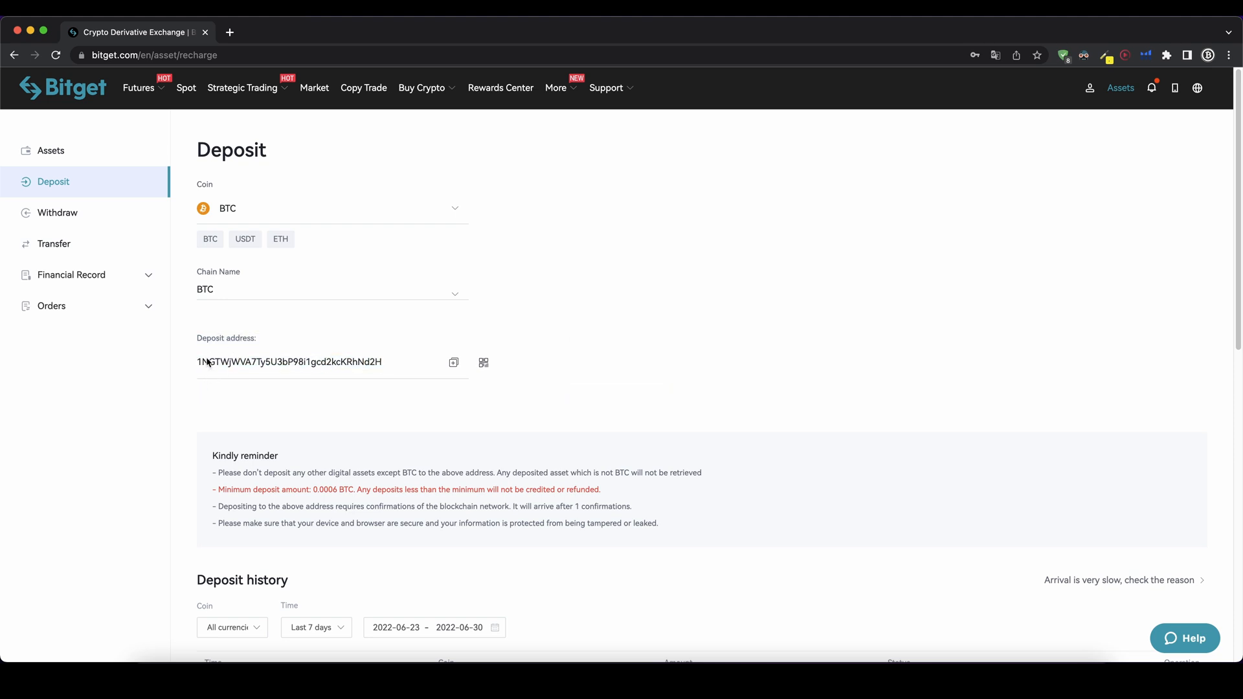
pyautogui.moveTo(313, 322)
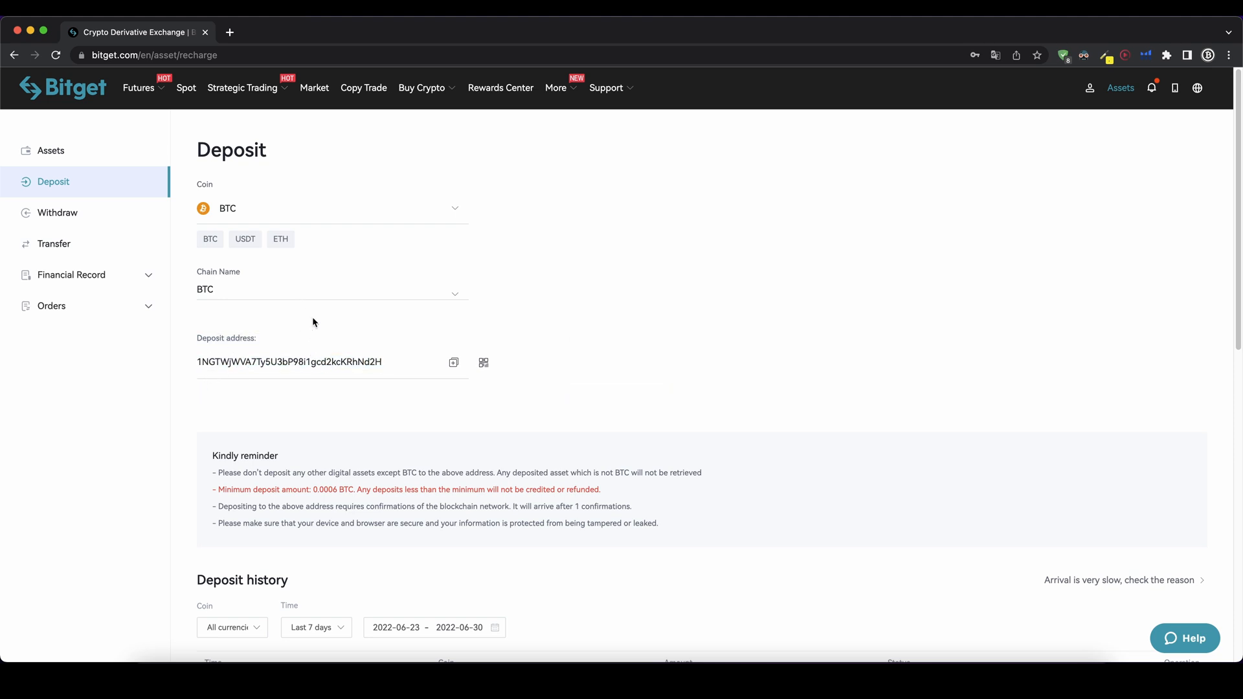
# - Switch the deposit to USDT on TRX(TRC20), highlighting the 1 USDT minimum deposit
pyautogui.click(331, 208)
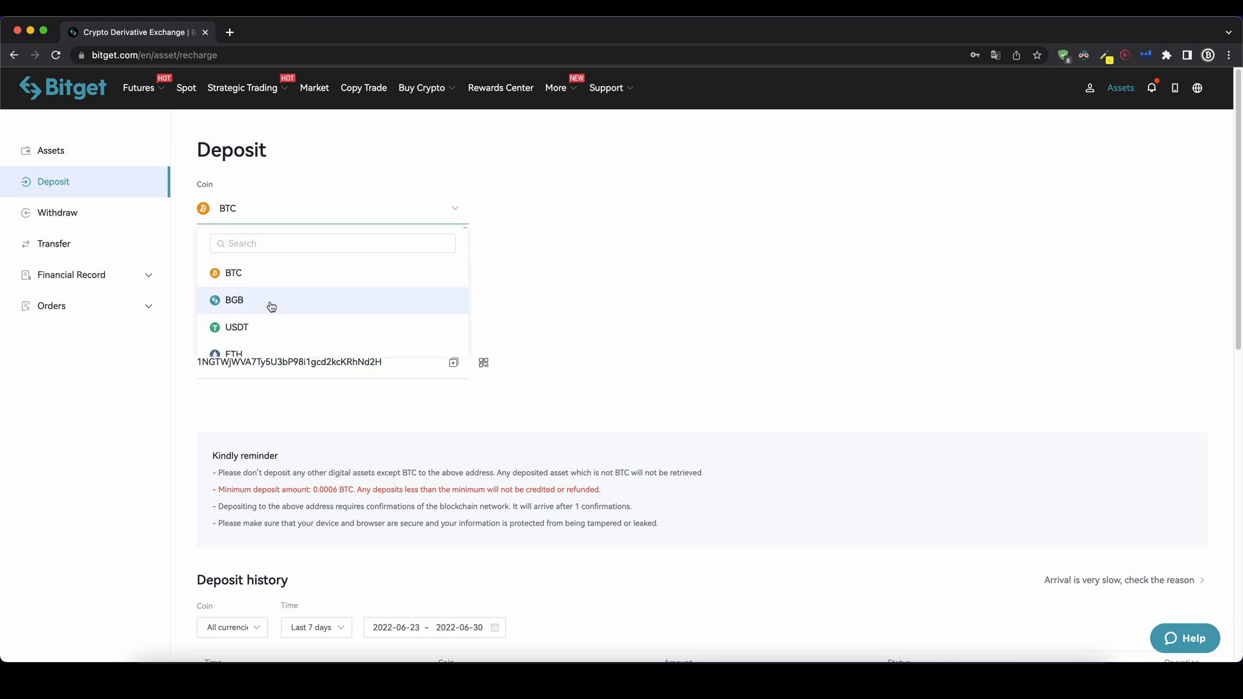
pyautogui.moveTo(248, 258)
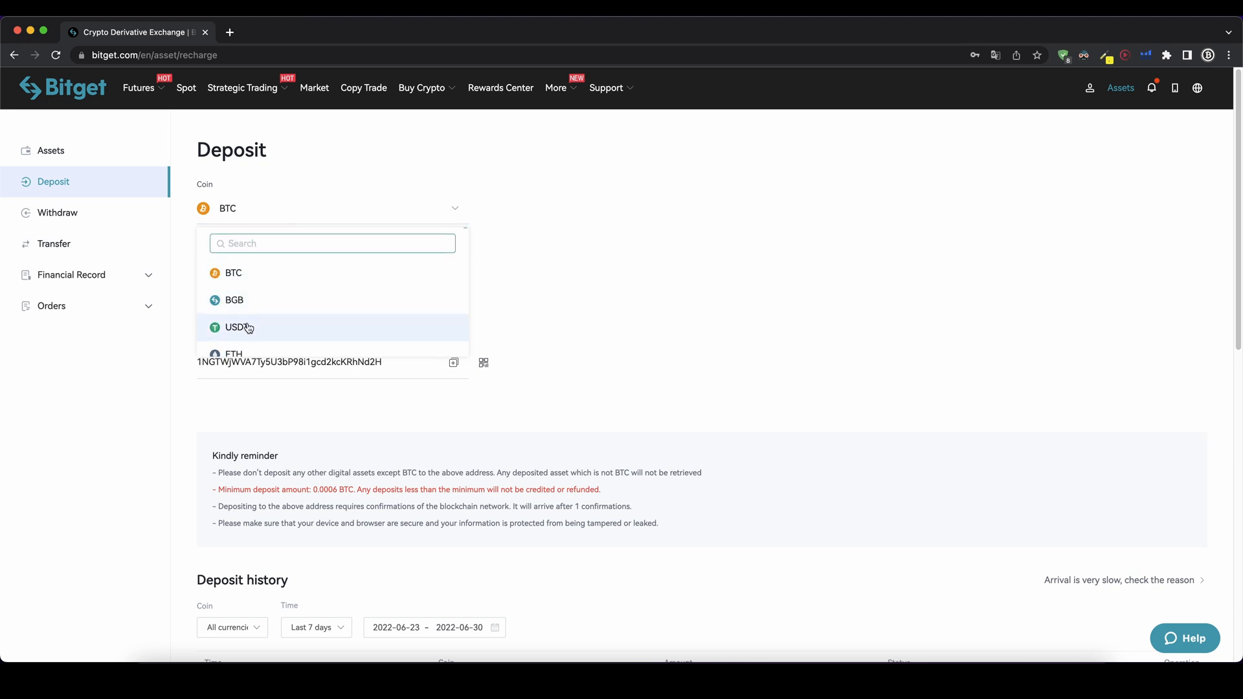
pyautogui.click(237, 327)
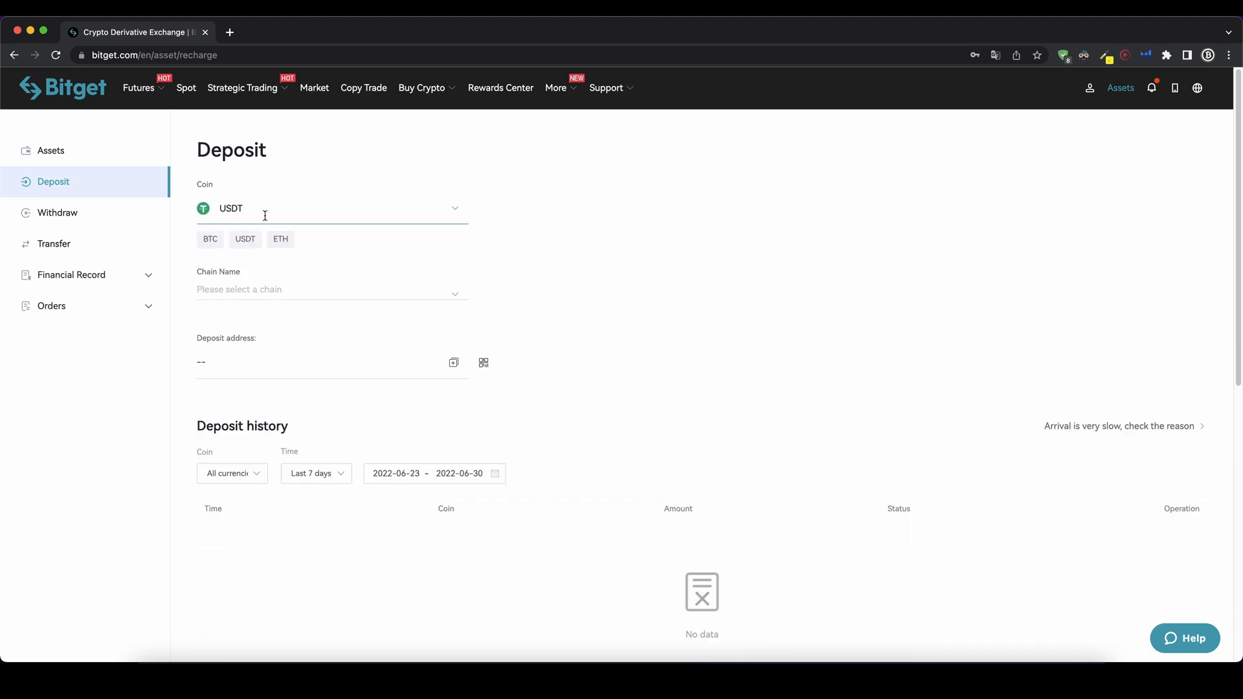
pyautogui.click(329, 289)
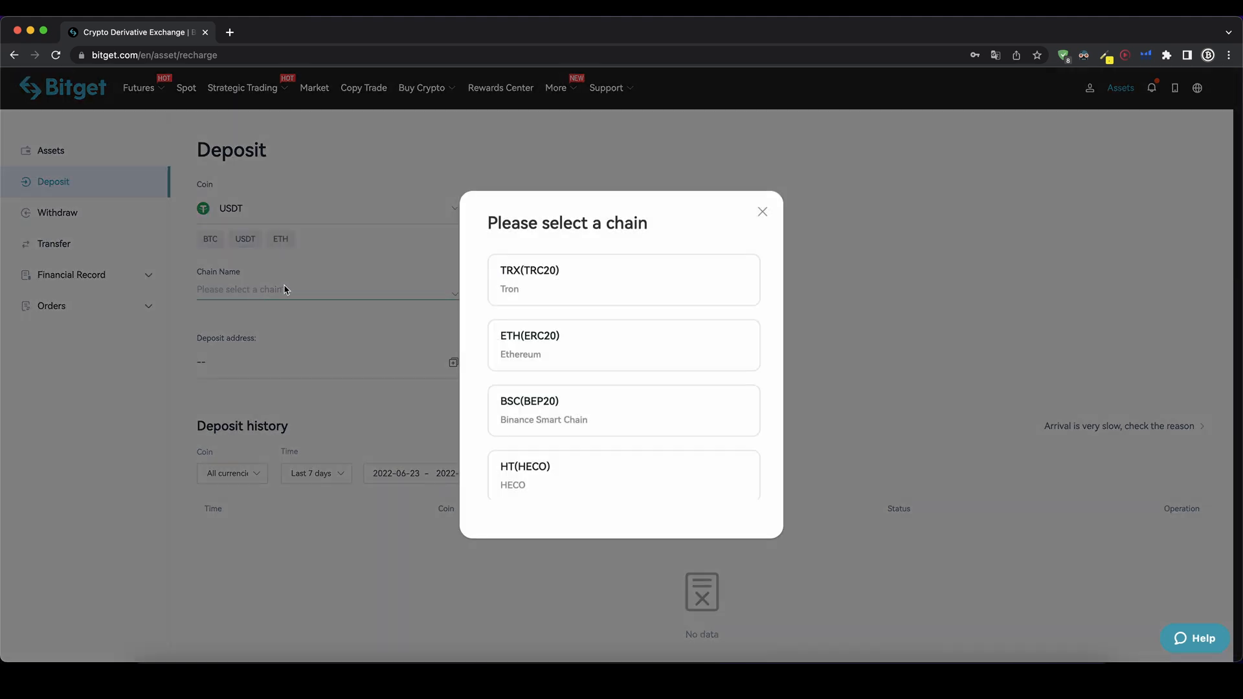
pyautogui.scroll(-3)
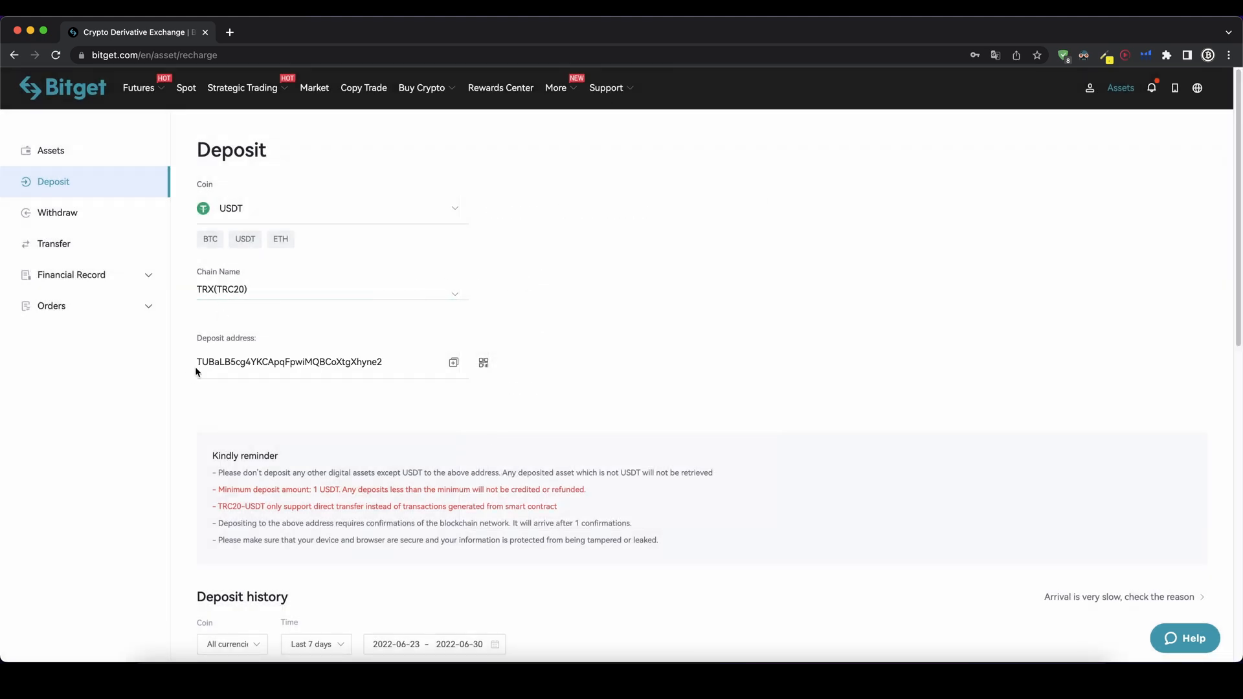
pyautogui.moveTo(388, 373)
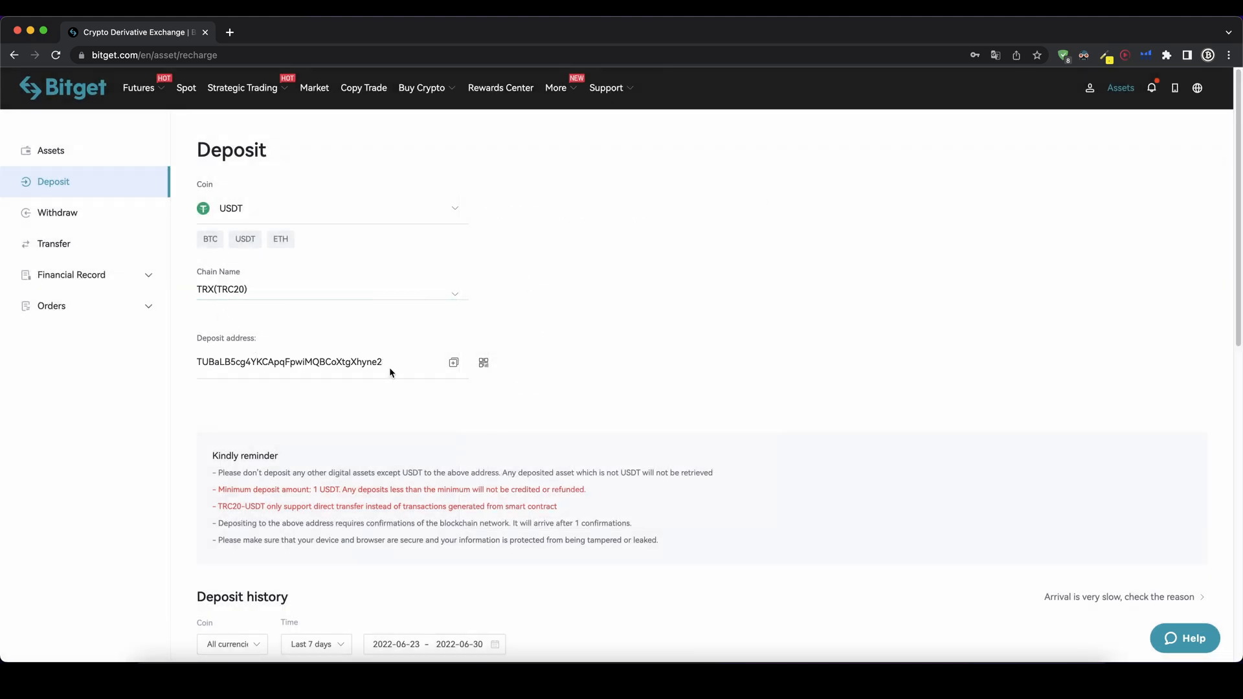
pyautogui.click(453, 363)
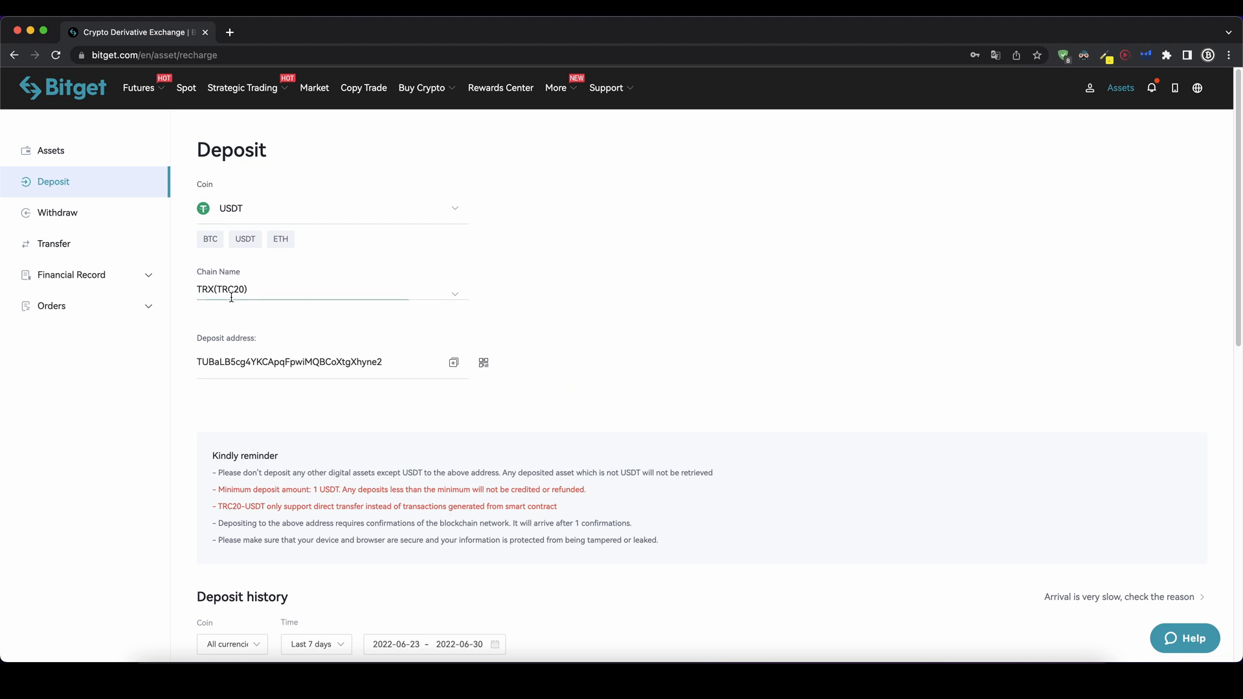
pyautogui.moveTo(537, 291)
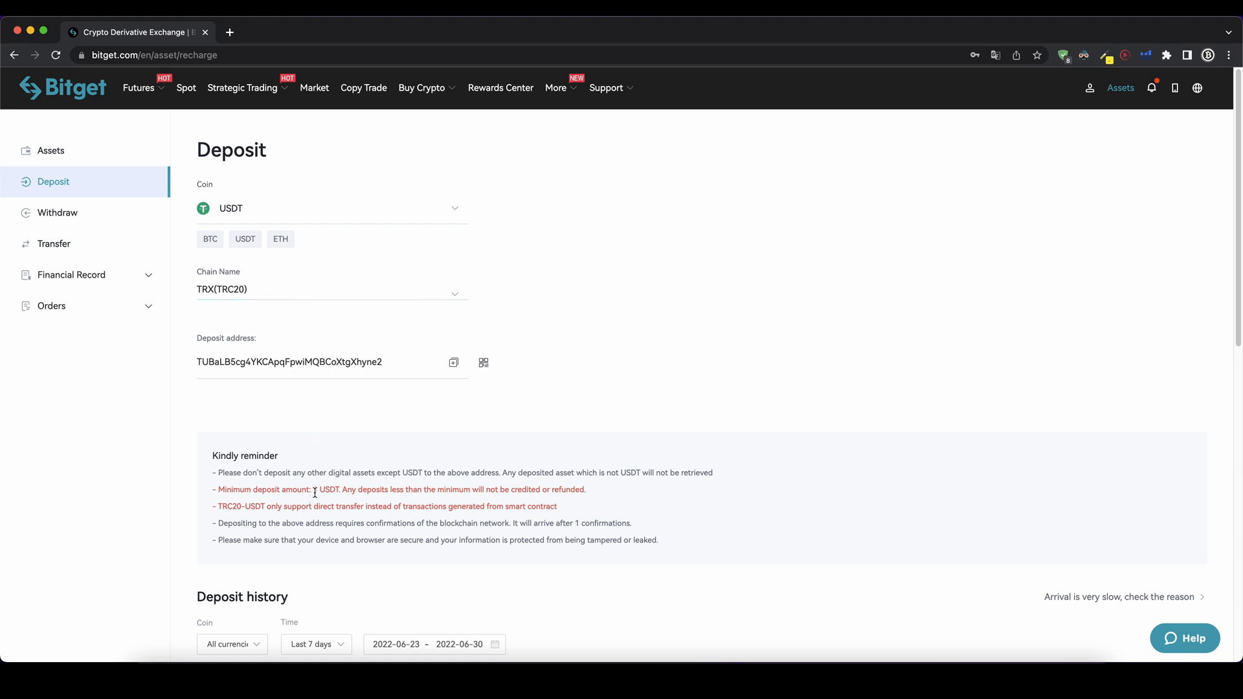
pyautogui.doubleClick(325, 490)
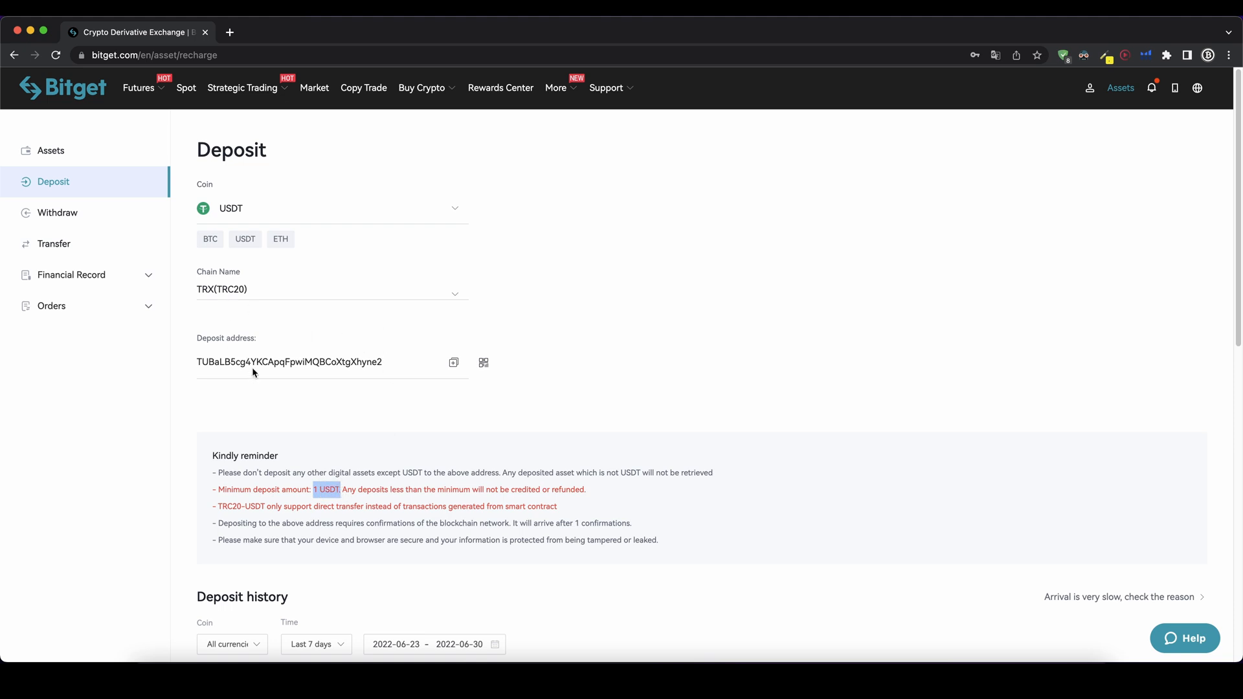
pyautogui.moveTo(608, 242)
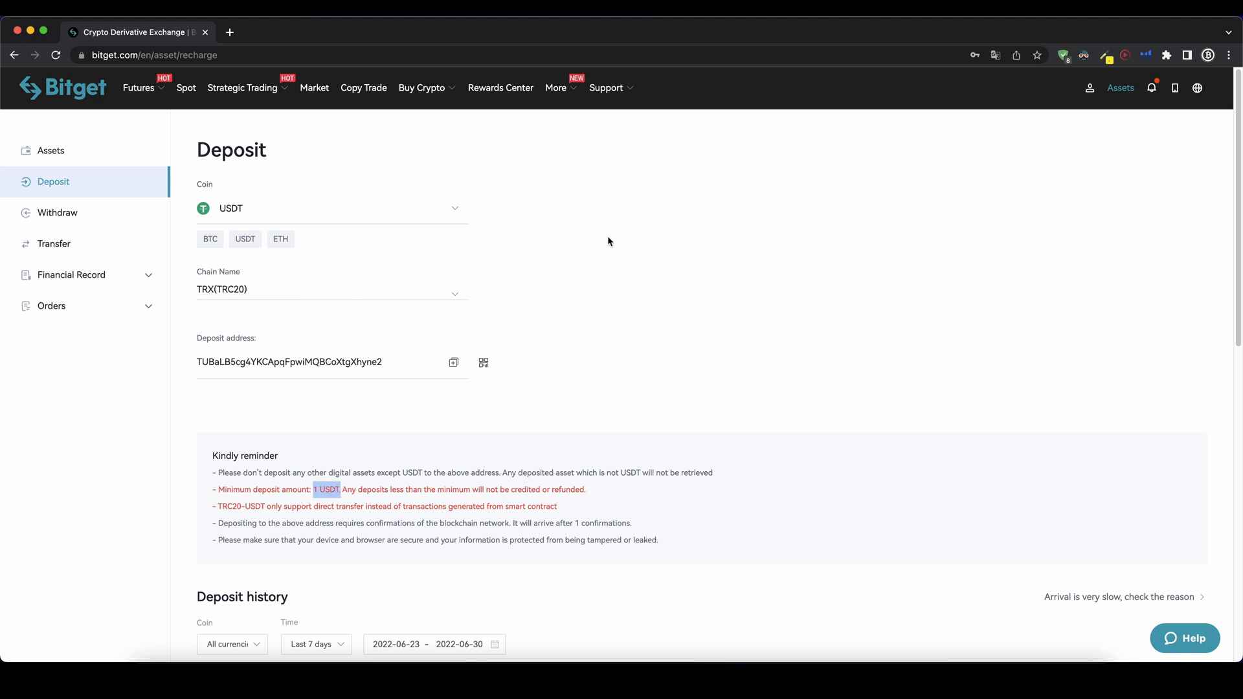
pyautogui.moveTo(882, 230)
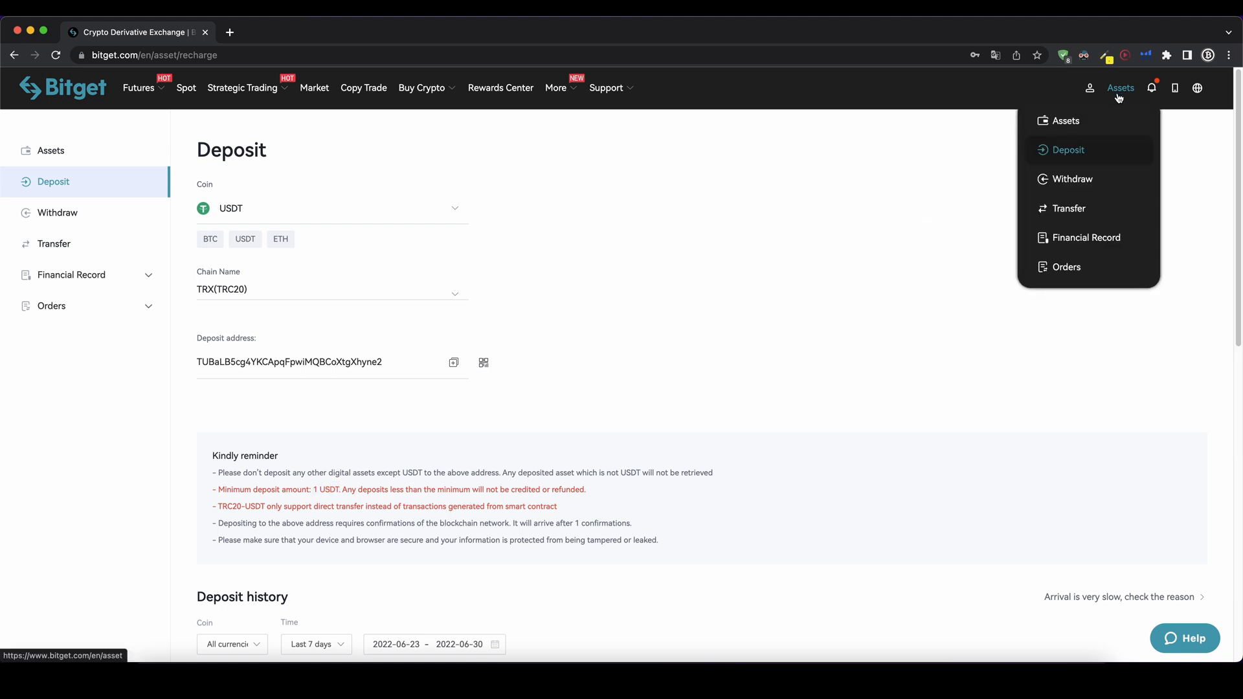
# - Return to the referral-code 90y8 sign-up page and scroll to the My Rewards offers
pyautogui.click(1065, 120)
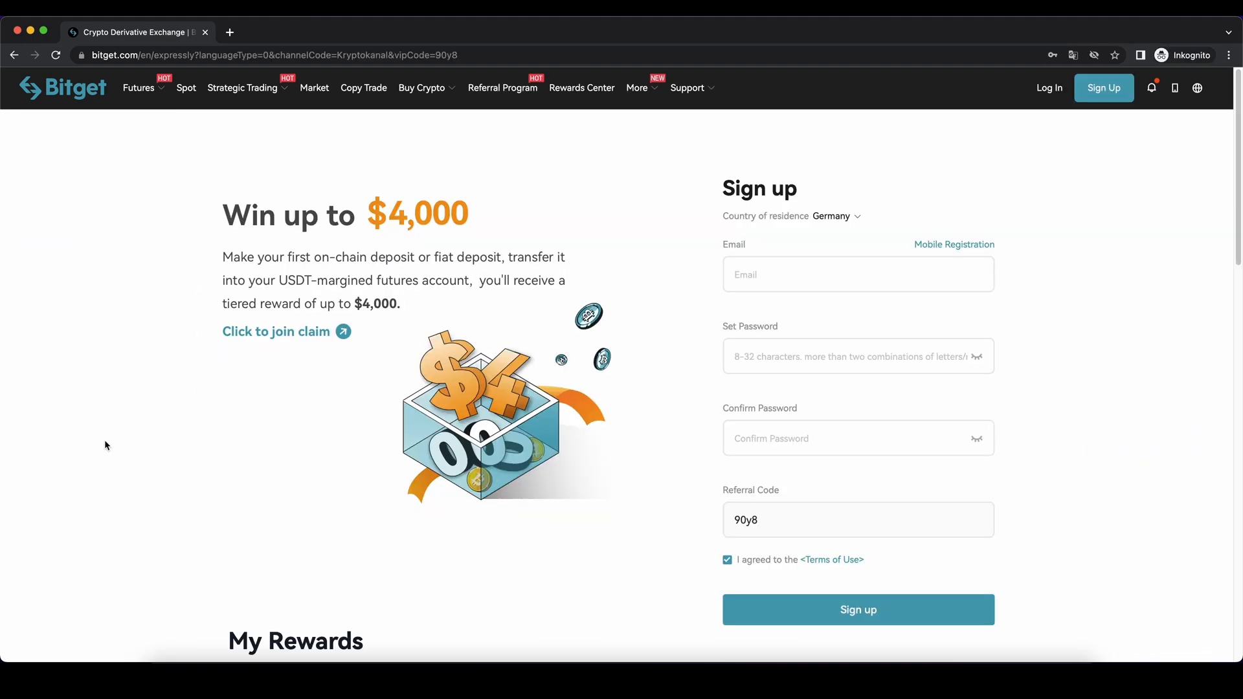
pyautogui.scroll(-3)
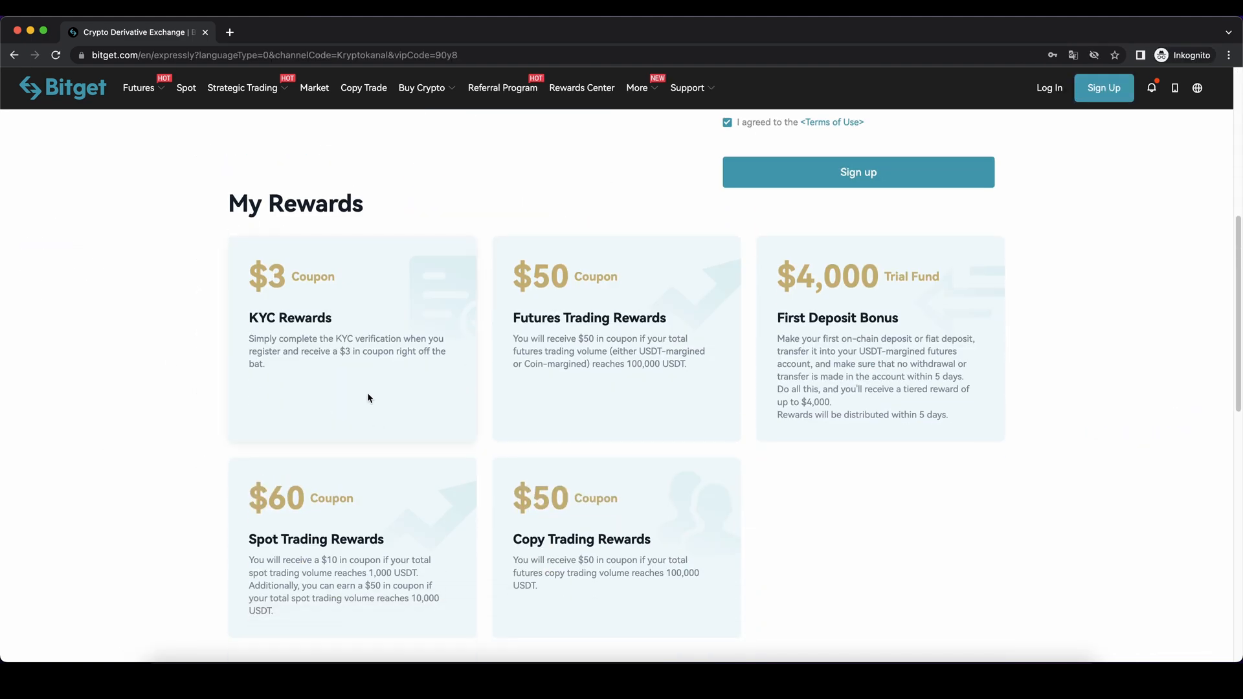
pyautogui.moveTo(742, 417)
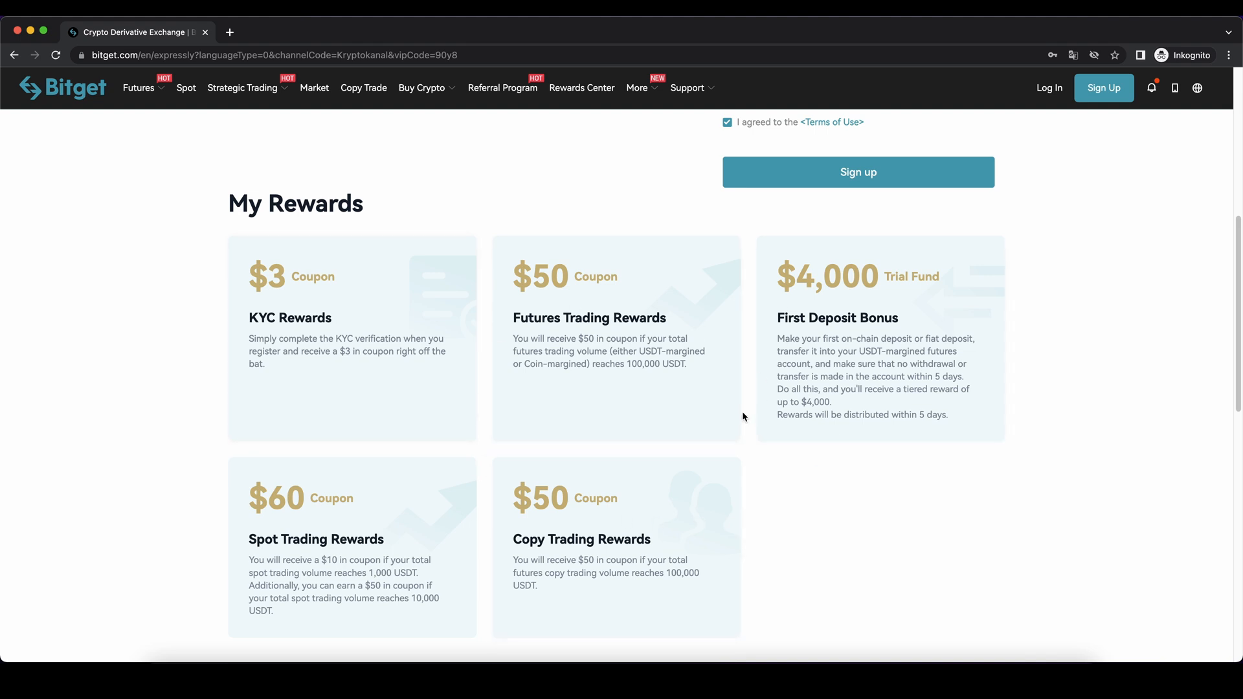